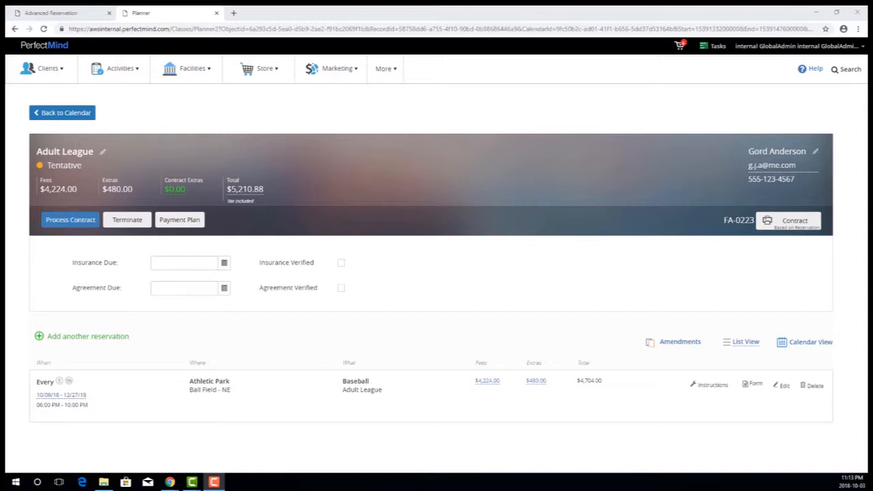
pyautogui.moveTo(611, 308)
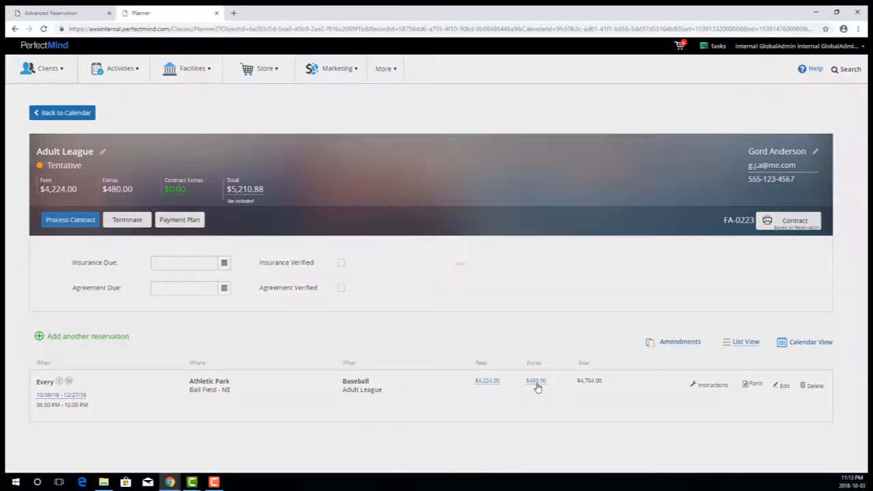
# Step: Show the baseball booking's optional extras with Lights checked at $480.00 total
pyautogui.click(535, 381)
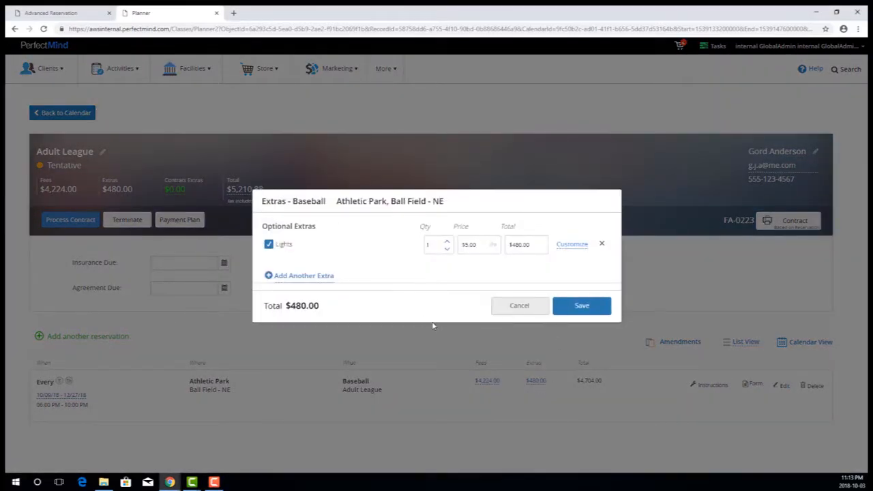
pyautogui.moveTo(434, 324)
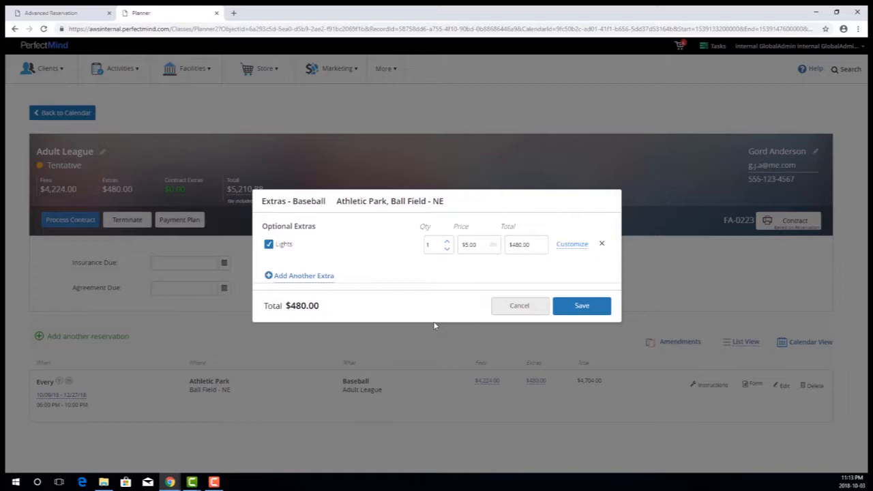
pyautogui.moveTo(469, 277)
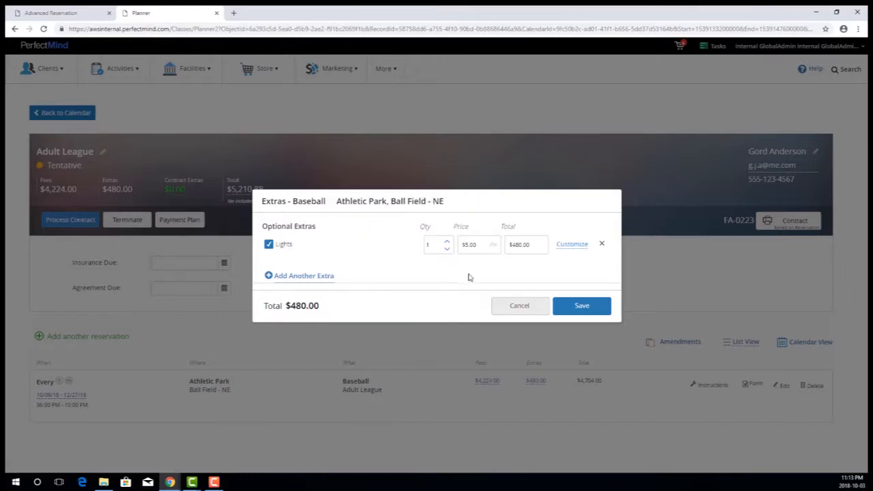
pyautogui.moveTo(572, 251)
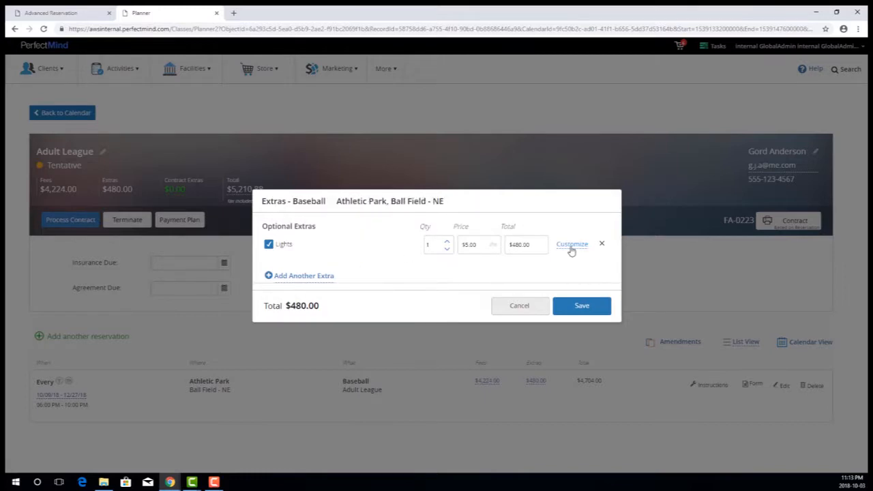
# Step: Customize the Lights sessions and filter them to 10/01/18–10/31/18, 7 of 24 records
pyautogui.click(572, 245)
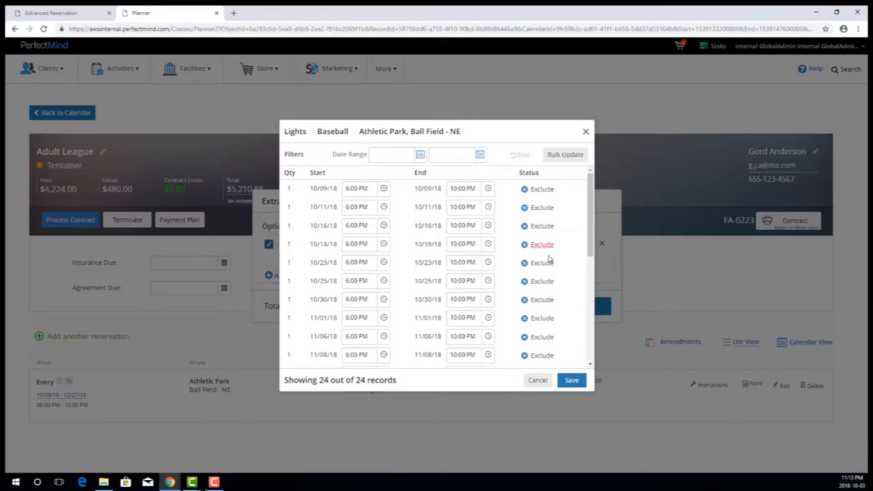
pyautogui.moveTo(572, 313)
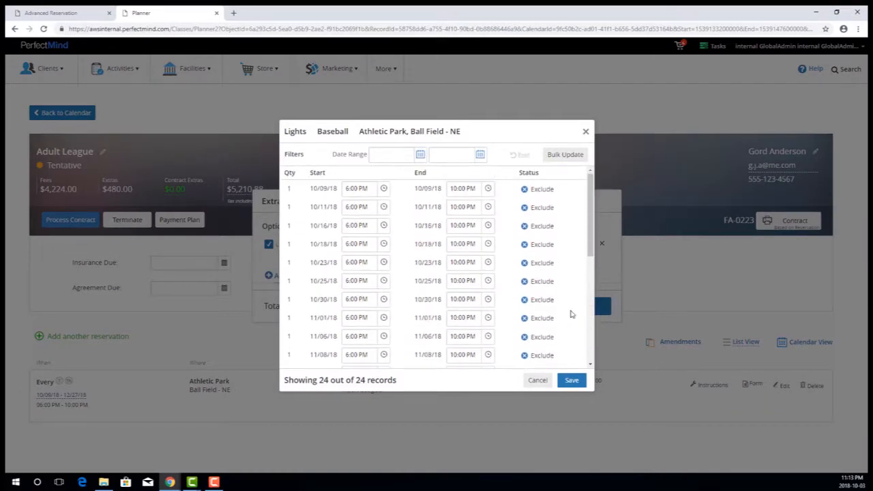
pyautogui.click(390, 154)
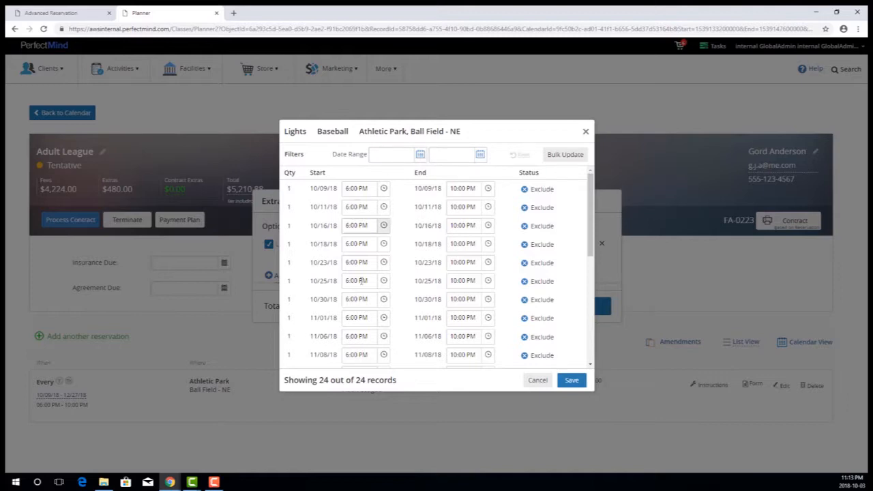
pyautogui.click(391, 154)
pyautogui.write('10/01/18')
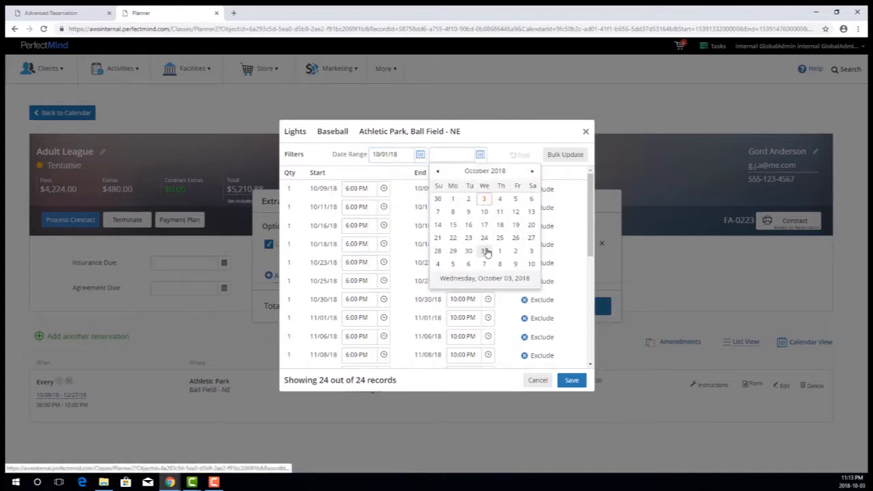
pyautogui.click(485, 251)
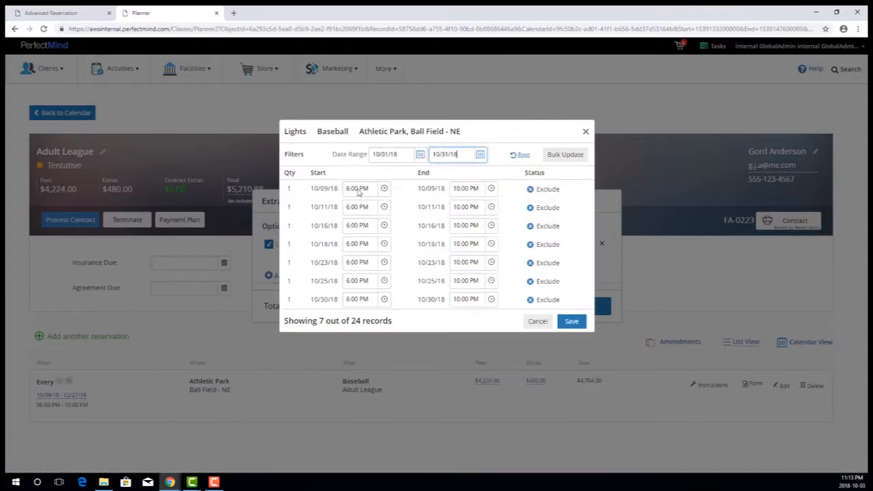
pyautogui.moveTo(390, 248)
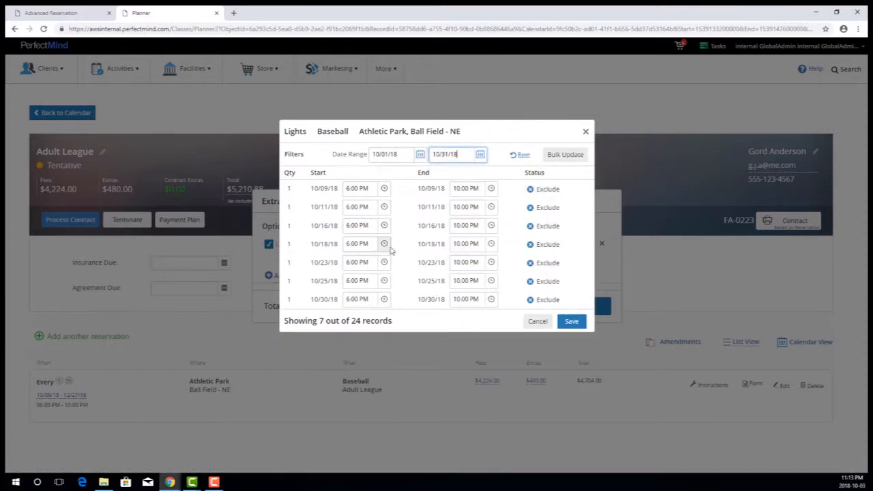
pyautogui.moveTo(406, 224)
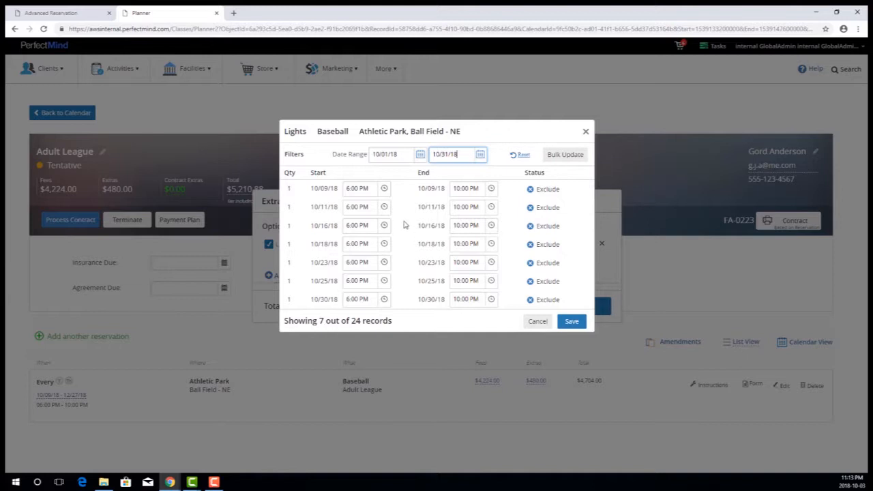
# Step: Try editing the 10/09/18 session's start and end times, leaving it at 6:00–10:00 PM
pyautogui.click(382, 188)
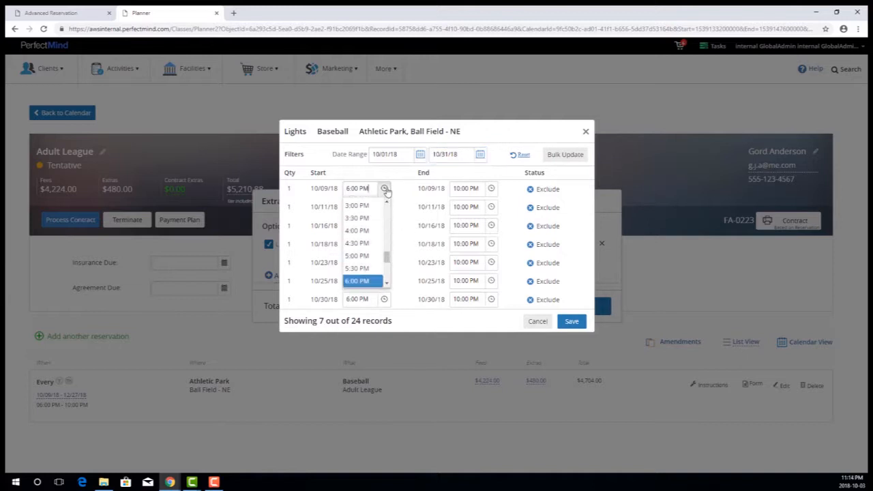
pyautogui.click(360, 281)
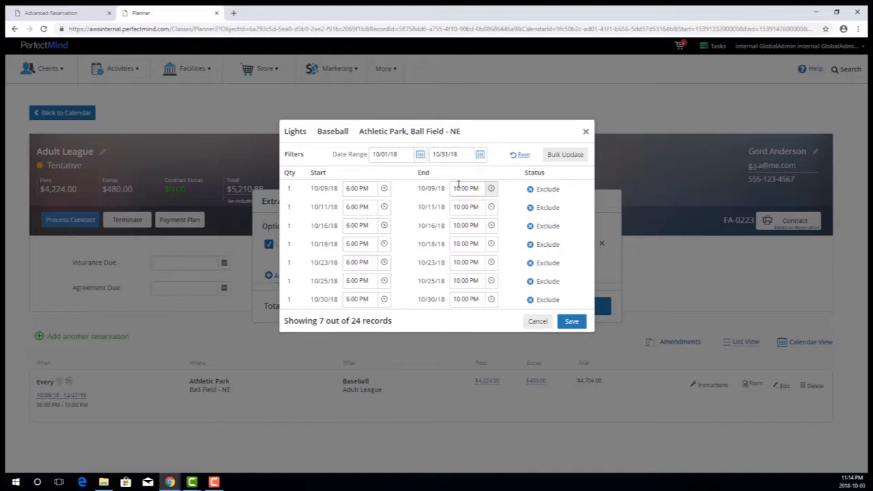
pyautogui.click(359, 188)
pyautogui.write('5')
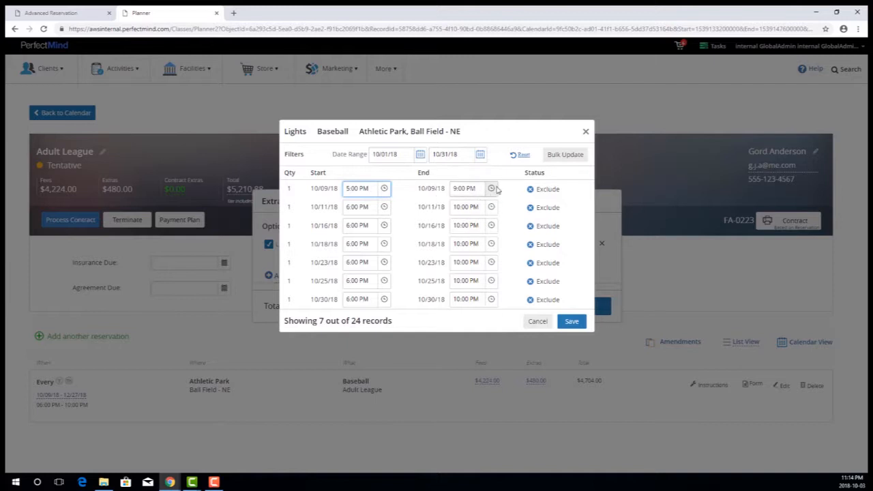
pyautogui.click(467, 188)
pyautogui.write('10')
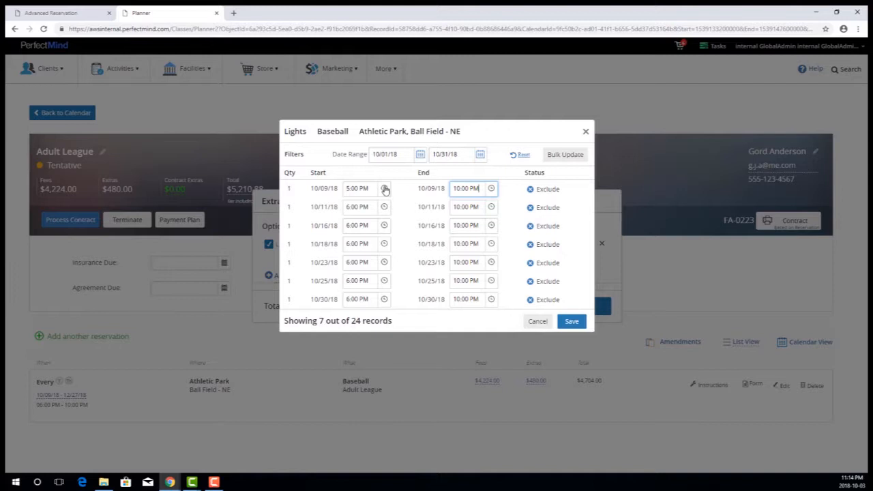
pyautogui.click(491, 189)
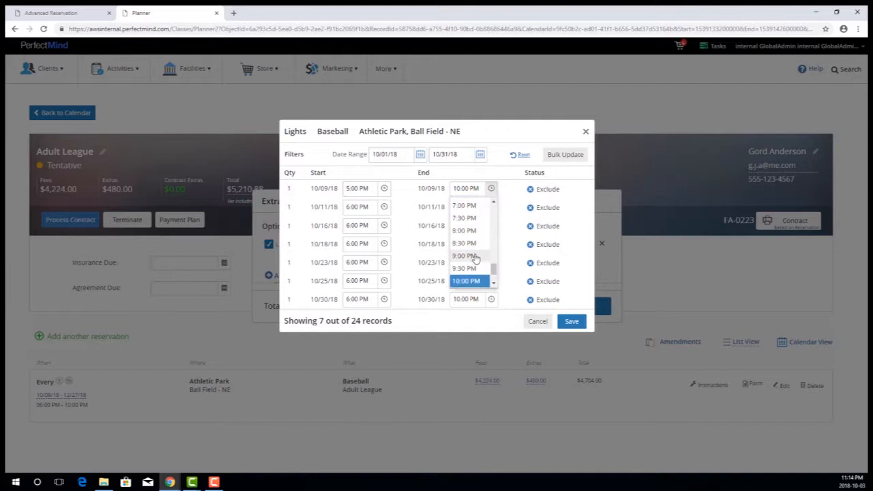
pyautogui.click(464, 255)
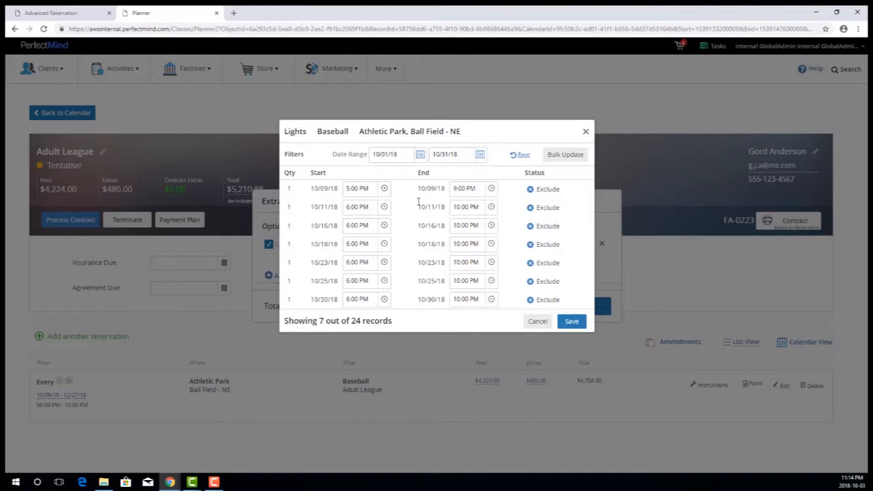
pyautogui.moveTo(424, 162)
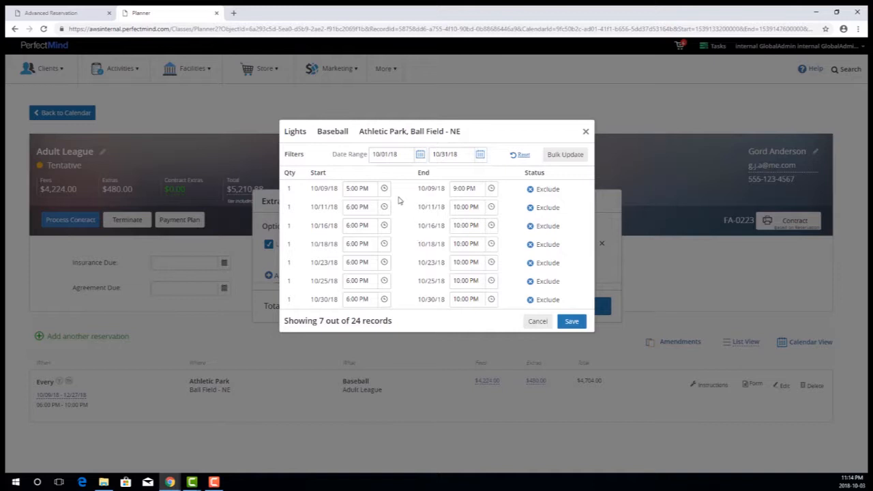
pyautogui.moveTo(412, 209)
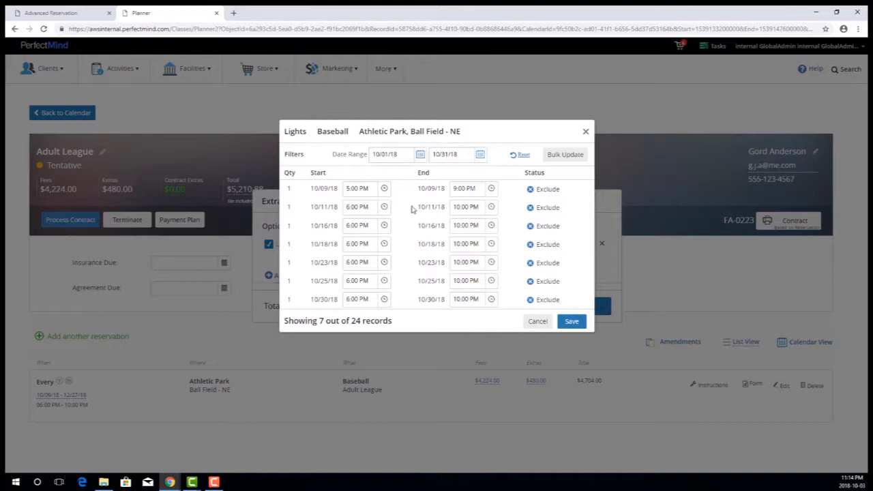
pyautogui.moveTo(388, 188)
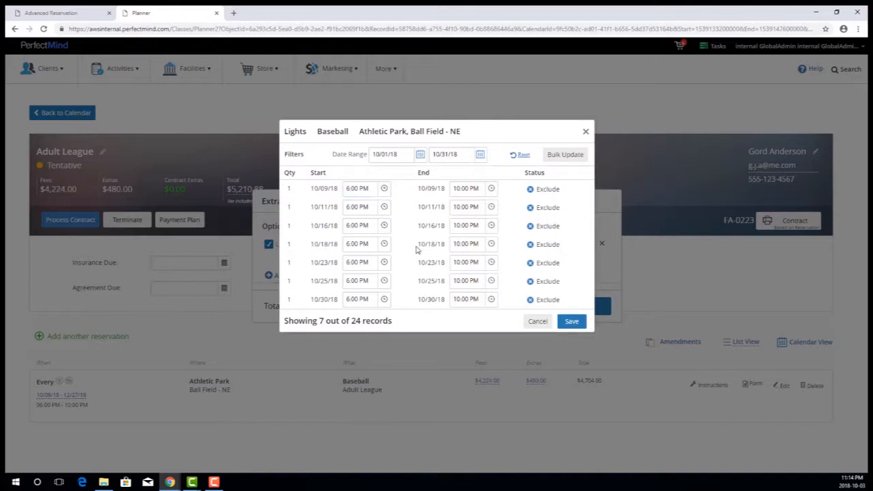
pyautogui.moveTo(409, 268)
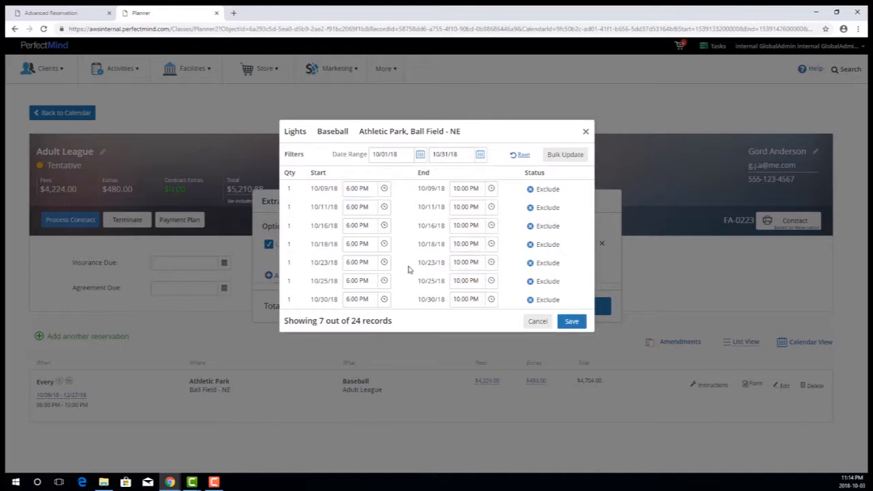
pyautogui.moveTo(421, 270)
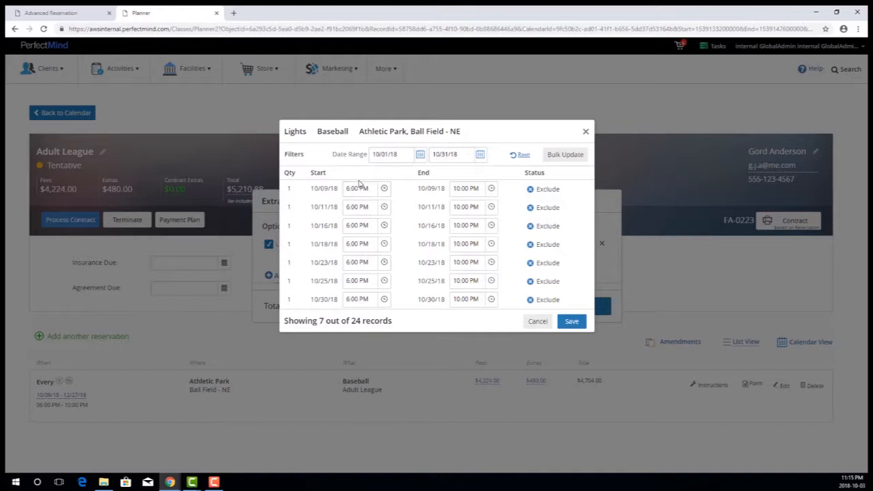
pyautogui.moveTo(417, 200)
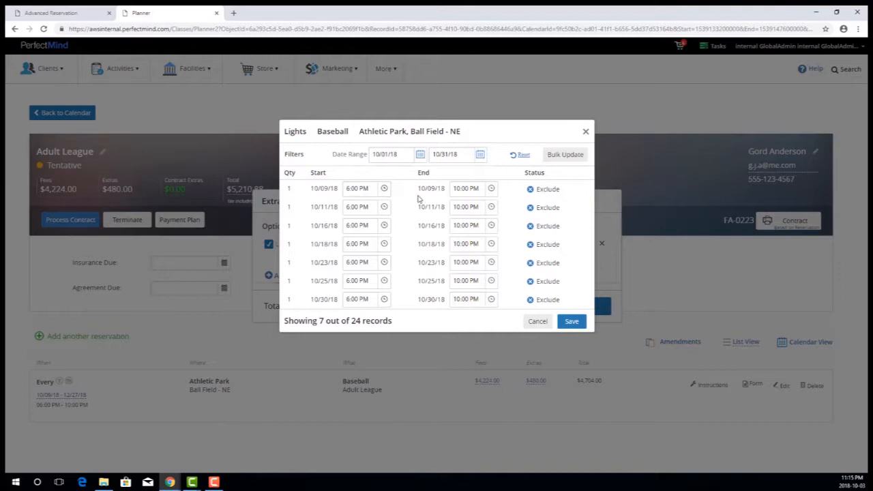
pyautogui.moveTo(415, 199)
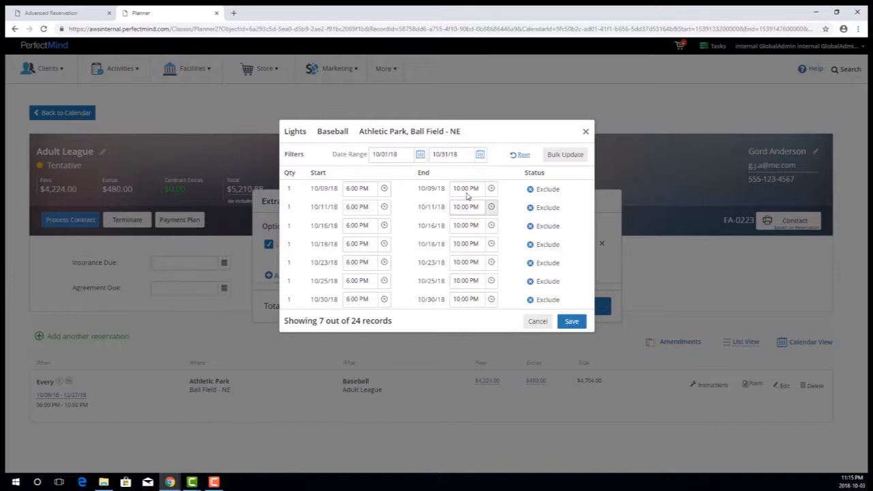
pyautogui.moveTo(483, 218)
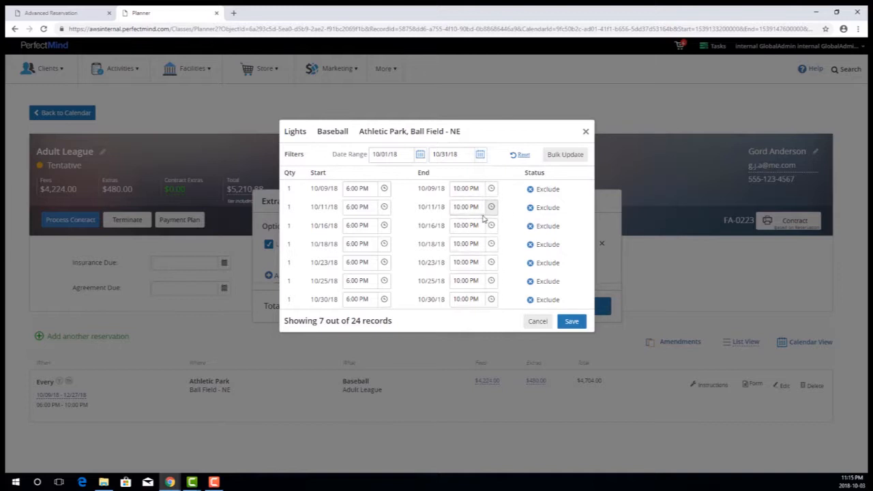
pyautogui.click(466, 300)
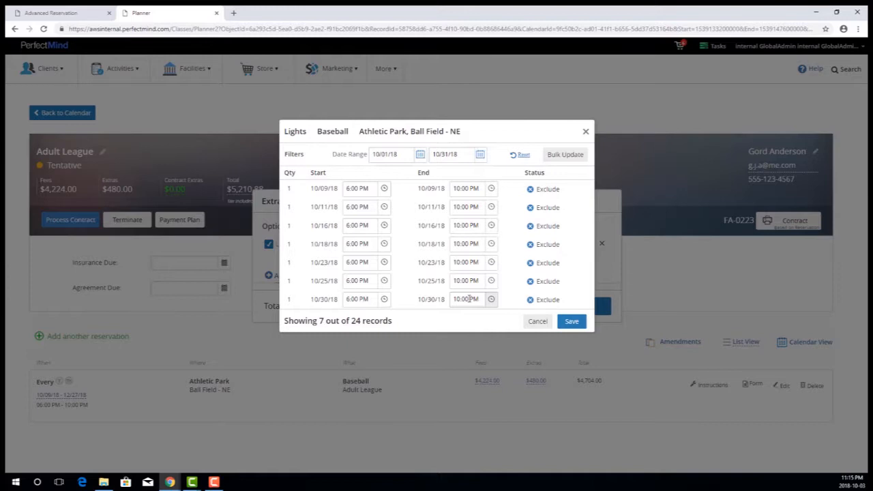
pyautogui.moveTo(435, 240)
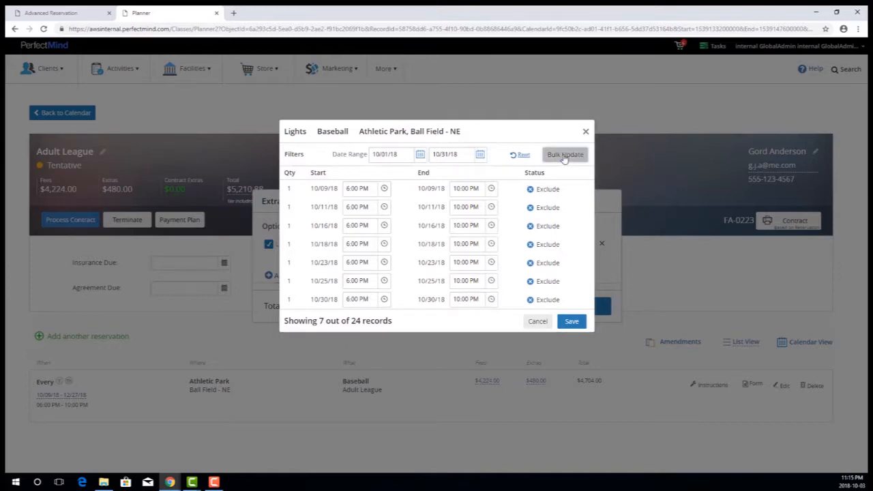
# Step: Bulk update every October Lights session's end time to 9:00 PM and save
pyautogui.click(565, 154)
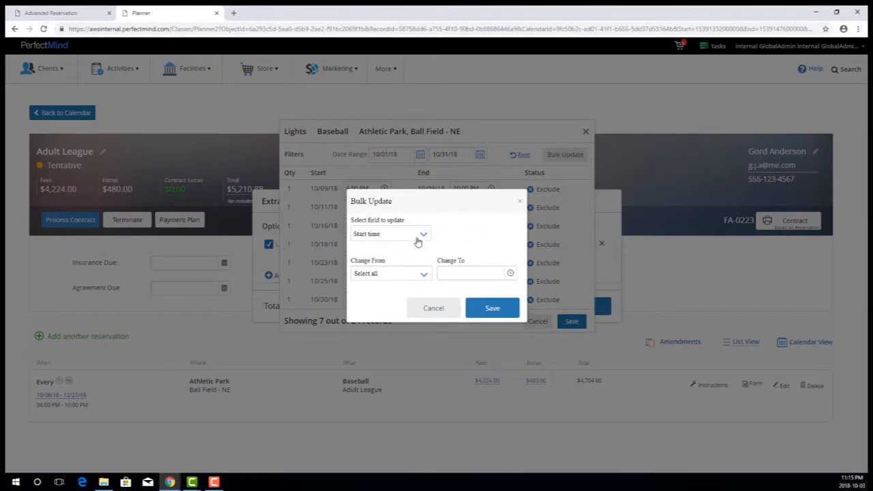
pyautogui.click(390, 233)
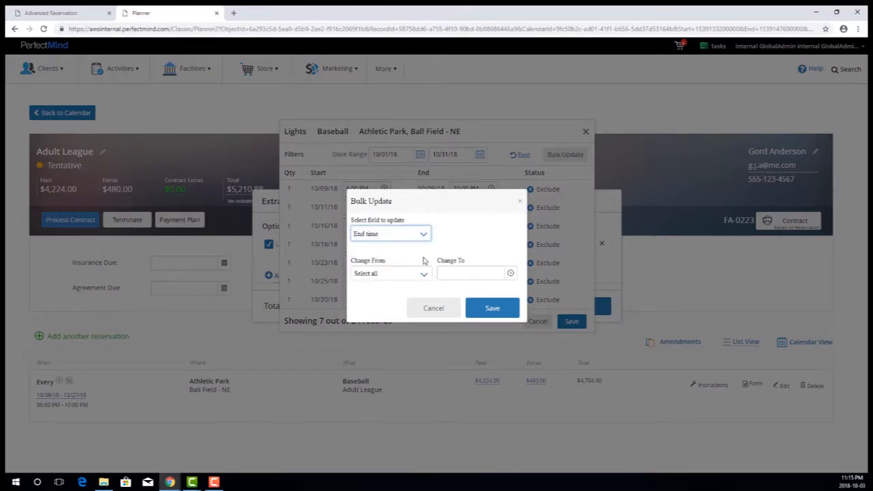
pyautogui.moveTo(416, 277)
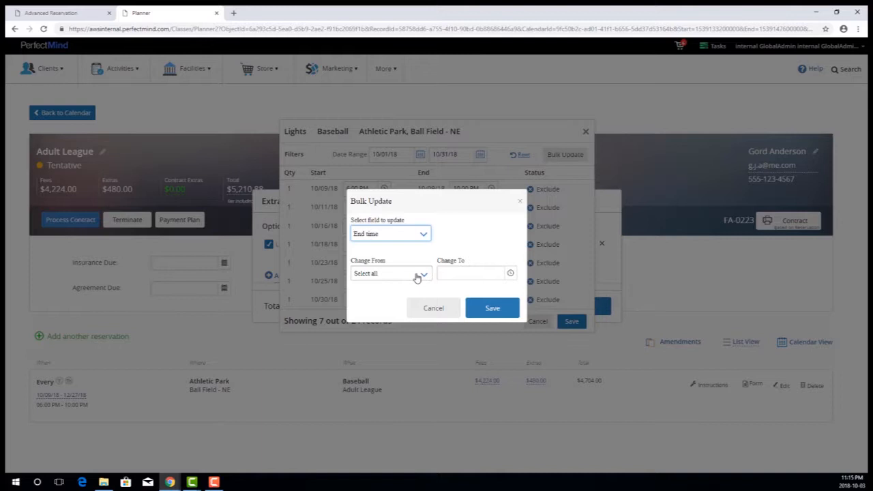
pyautogui.click(391, 272)
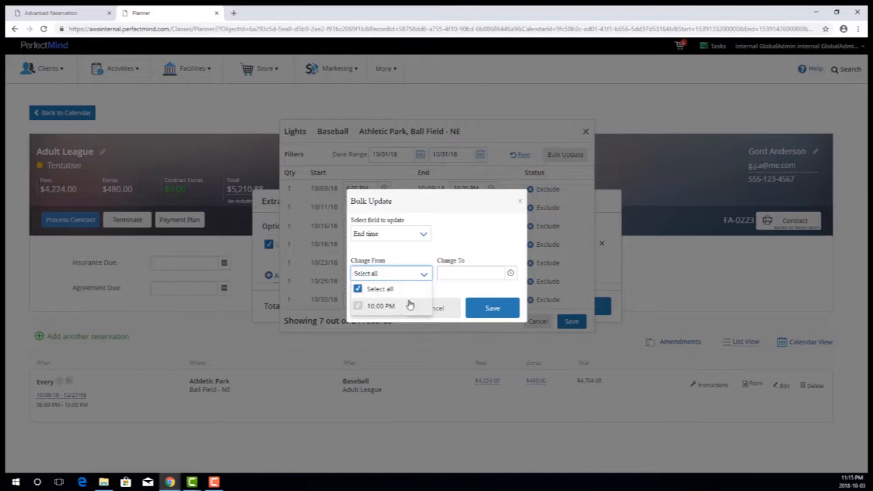
pyautogui.moveTo(477, 237)
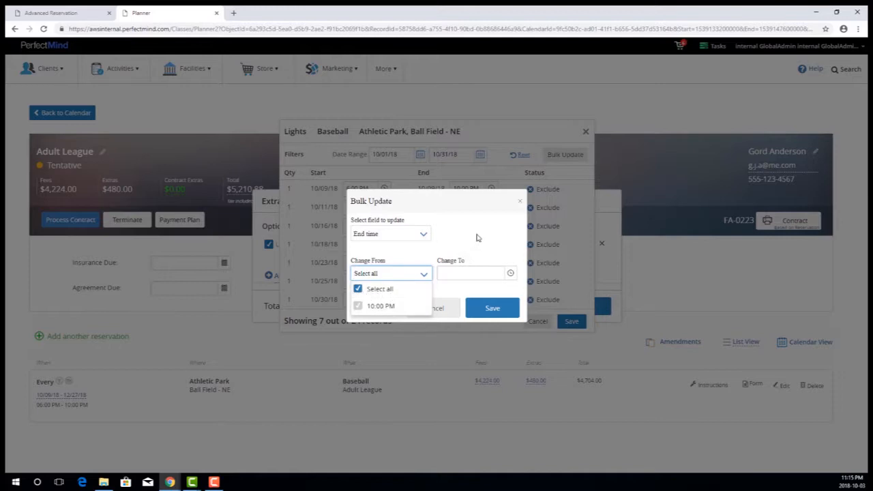
pyautogui.click(475, 273)
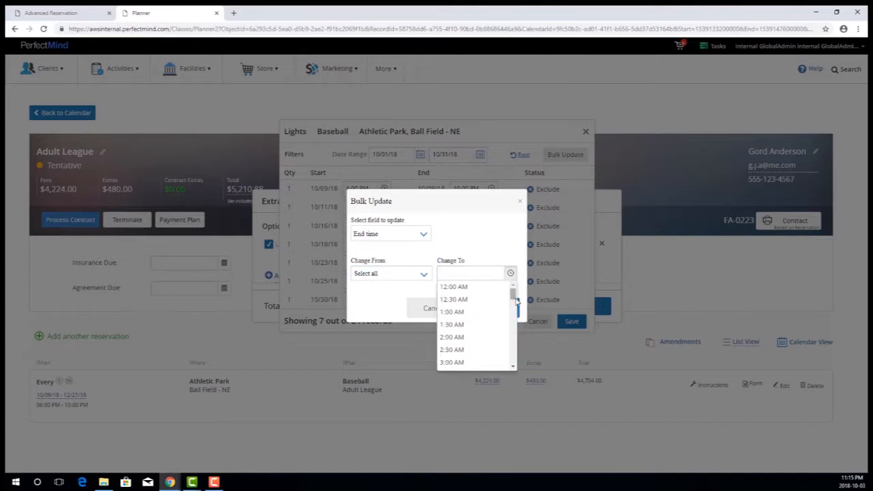
pyautogui.scroll(-3)
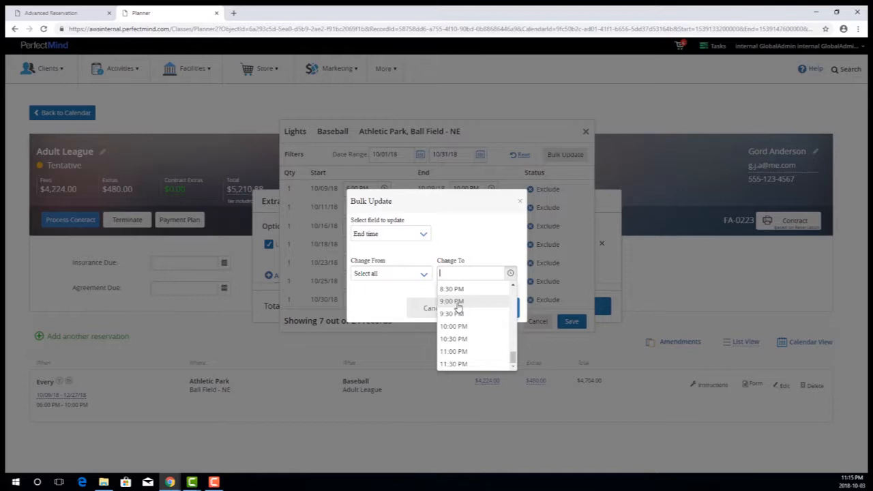
pyautogui.click(451, 301)
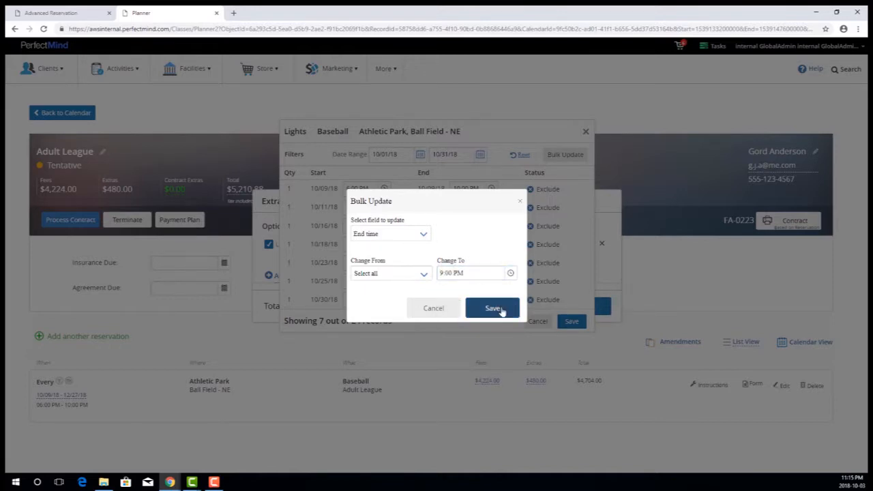
pyautogui.click(491, 308)
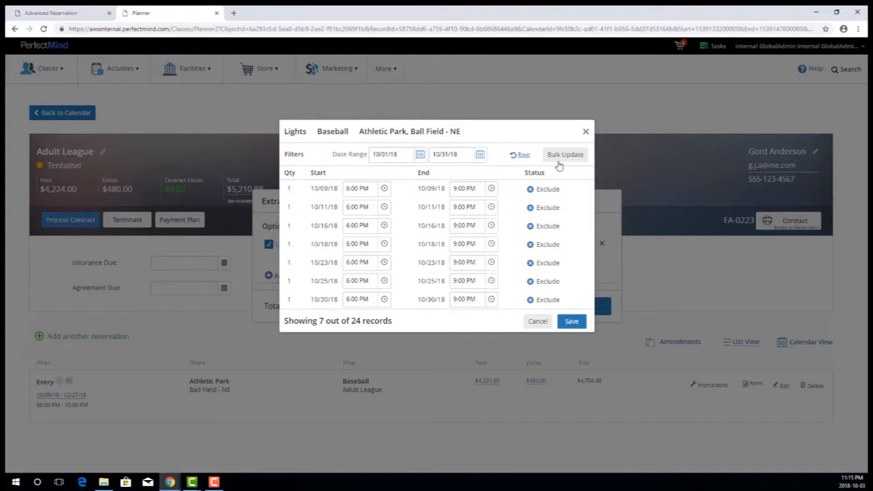
# Step: Bulk update the October sessions' start time to 7:00 PM and save, listing all 24 again
pyautogui.click(565, 154)
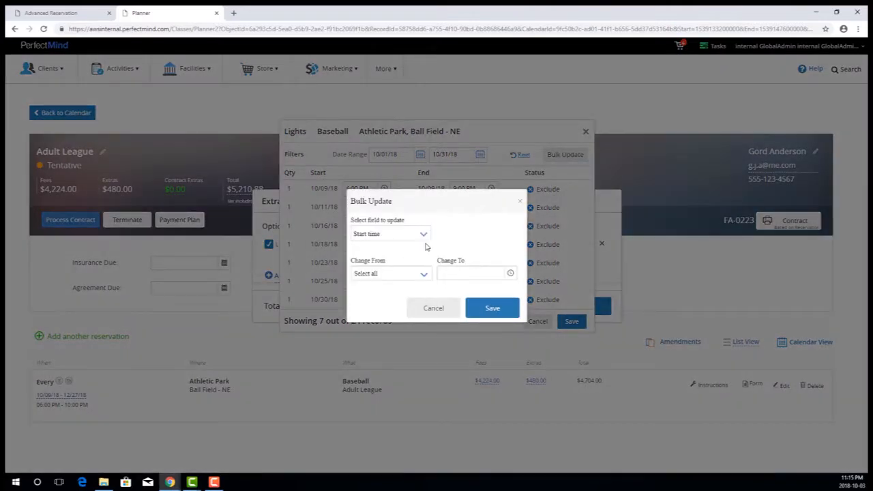
pyautogui.click(389, 273)
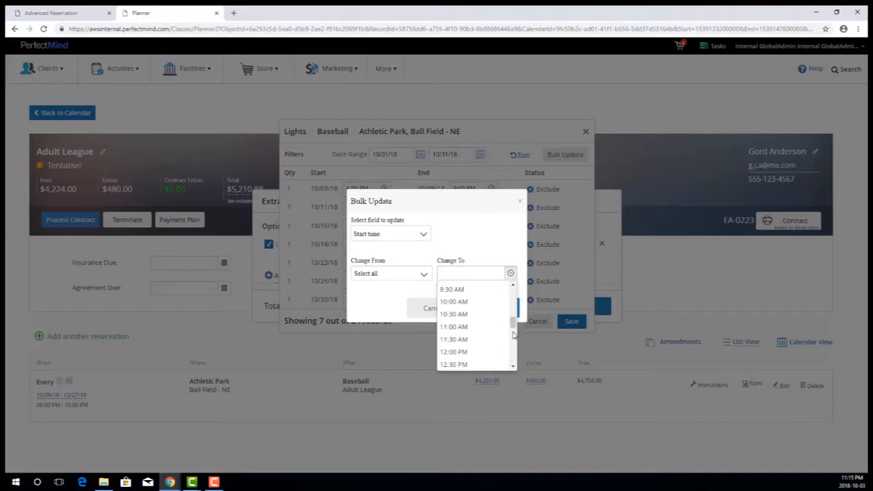
pyautogui.scroll(-3)
pyautogui.write('7:00 PM')
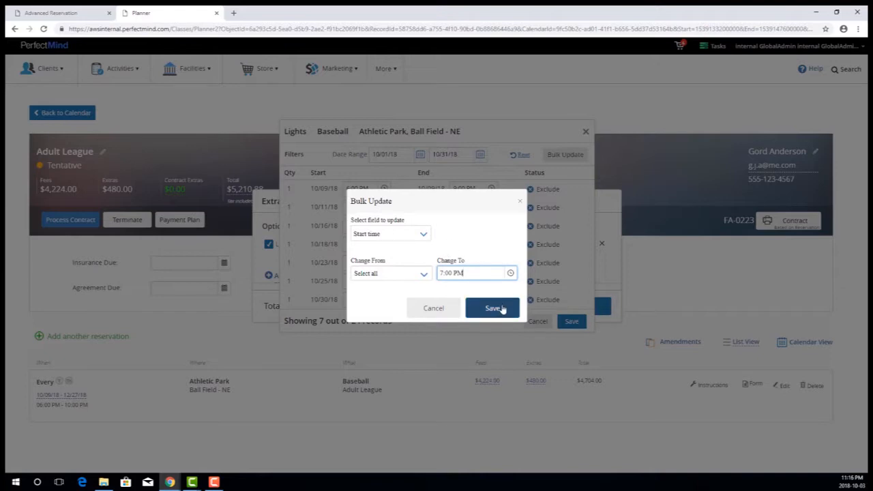
pyautogui.click(491, 308)
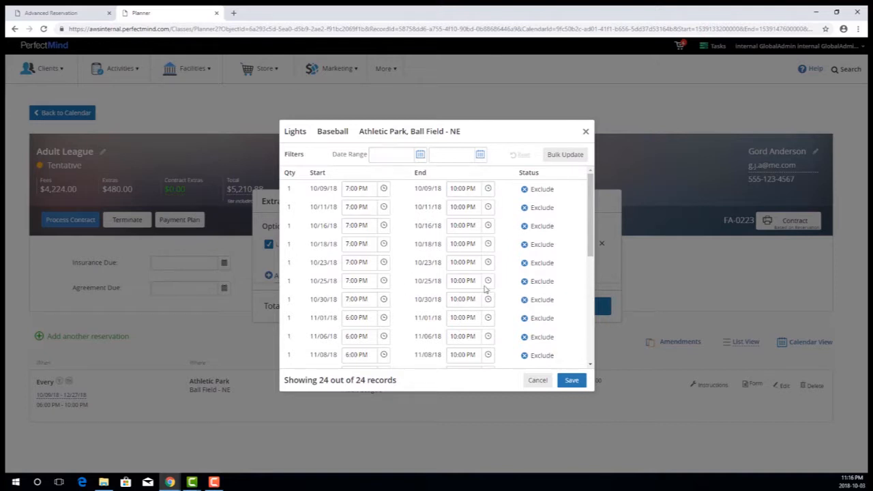
pyautogui.scroll(-3)
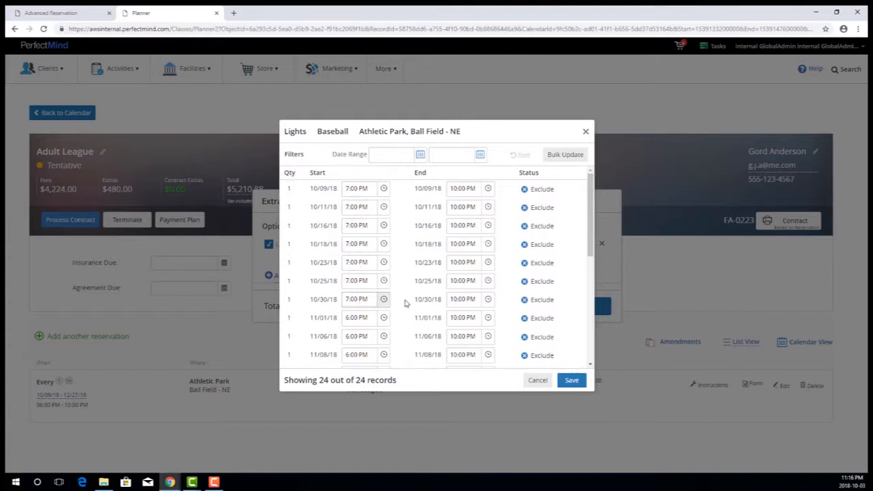
# Step: Filter the Lights sessions from 11/01/18 onward, 17 of 24 records
pyautogui.click(393, 154)
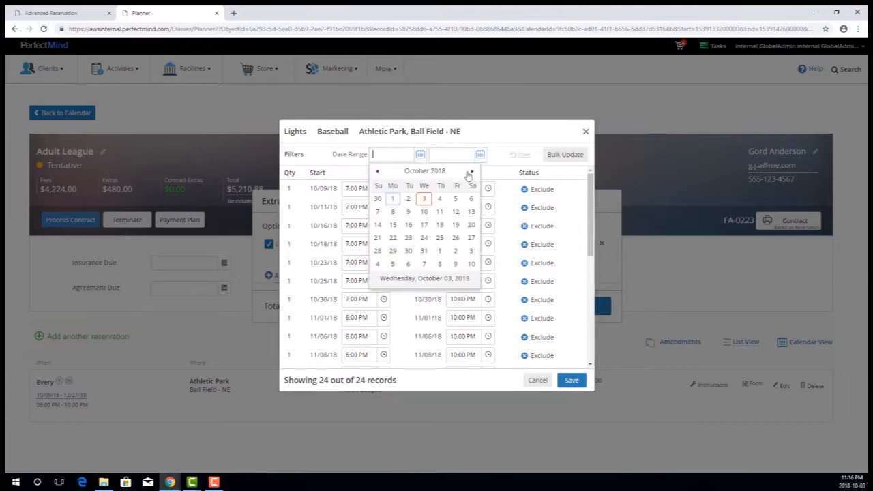
pyautogui.click(469, 171)
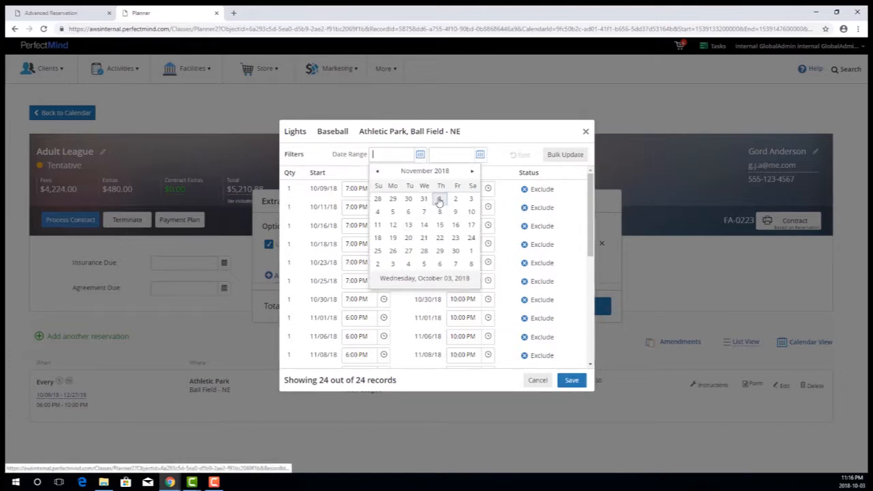
pyautogui.click(439, 199)
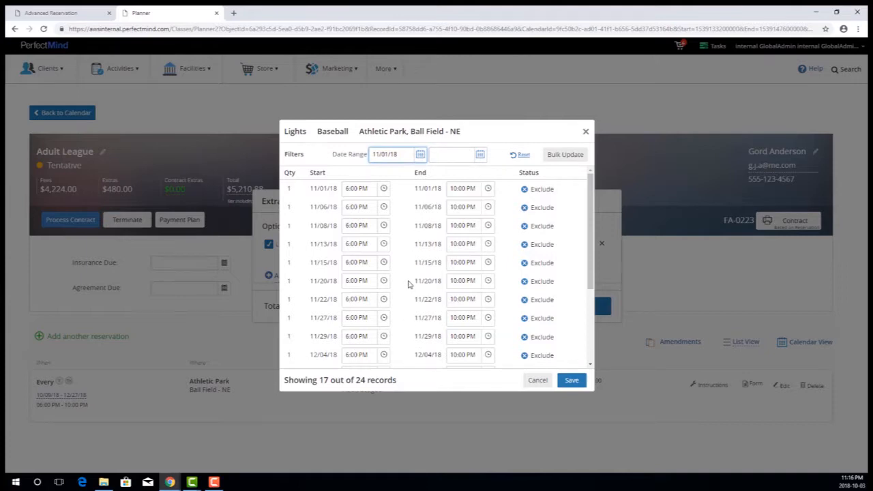
pyautogui.moveTo(316, 255)
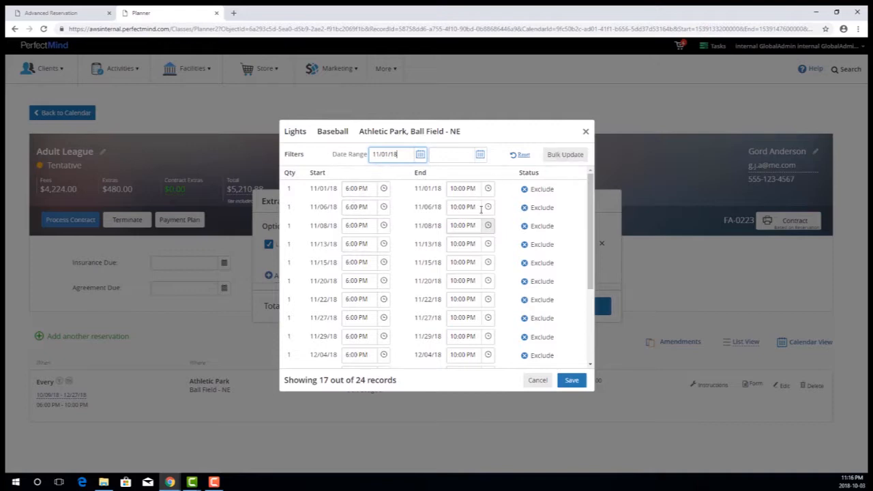
pyautogui.moveTo(474, 207)
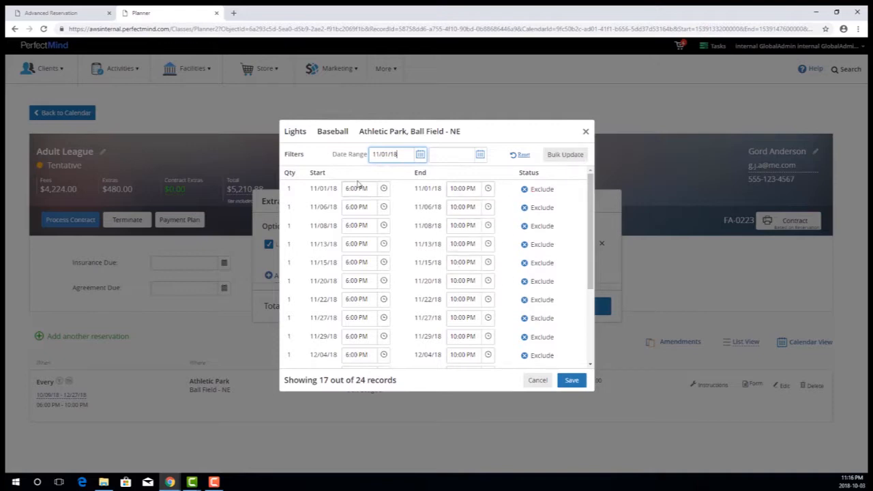
# Step: Bulk update the November–December sessions' end time to 8:00 PM and save
pyautogui.click(565, 154)
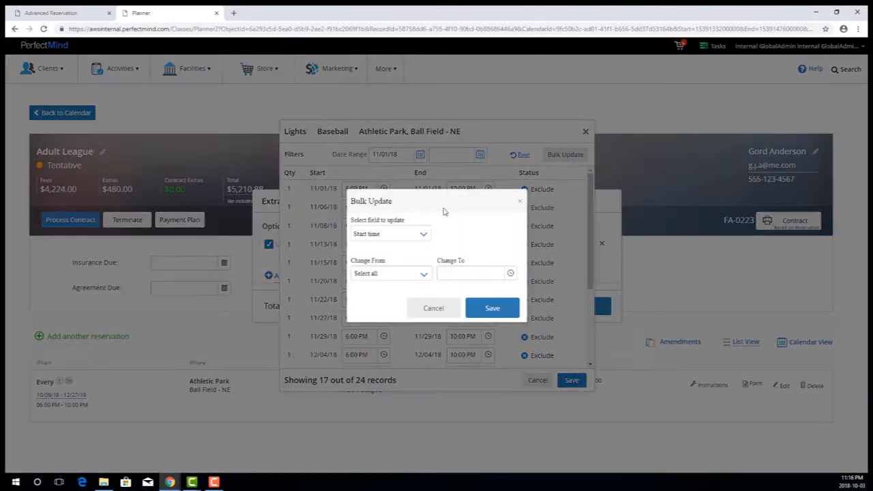
pyautogui.click(389, 233)
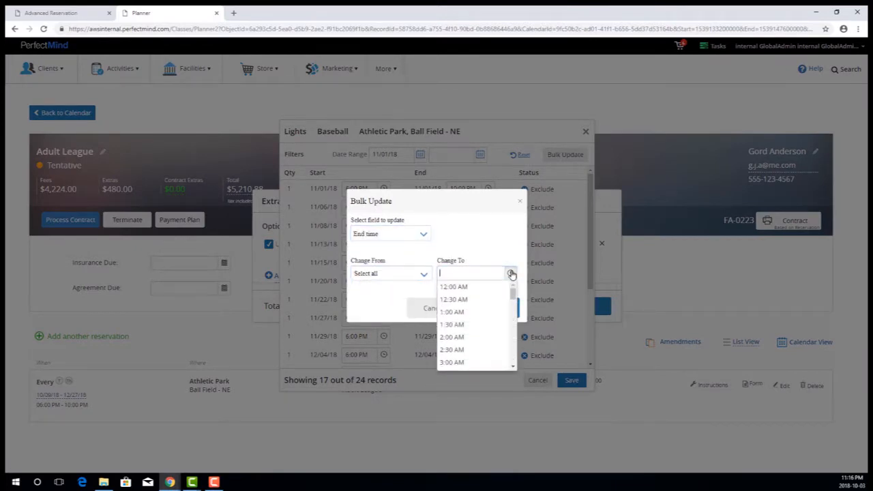
pyautogui.scroll(-3)
pyautogui.write('8:00 PM')
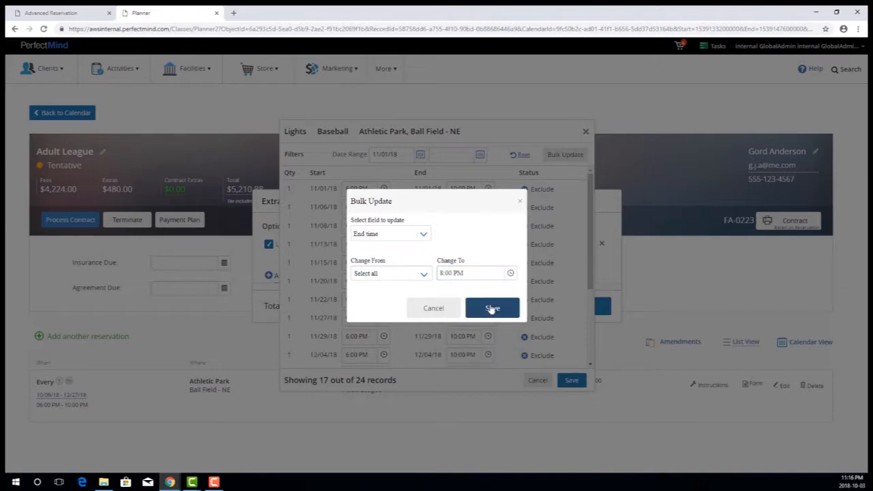
pyautogui.click(491, 308)
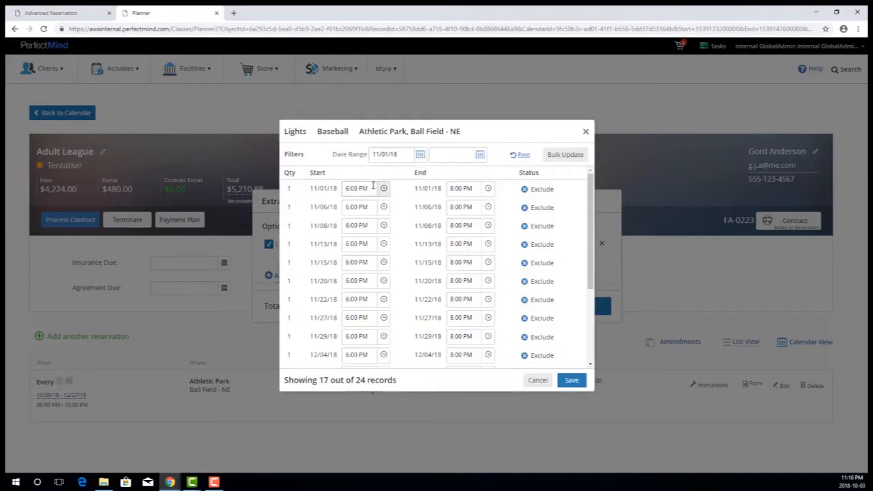
# Step: Bulk update the November–December sessions' start time to 8:00 PM and save
pyautogui.click(565, 154)
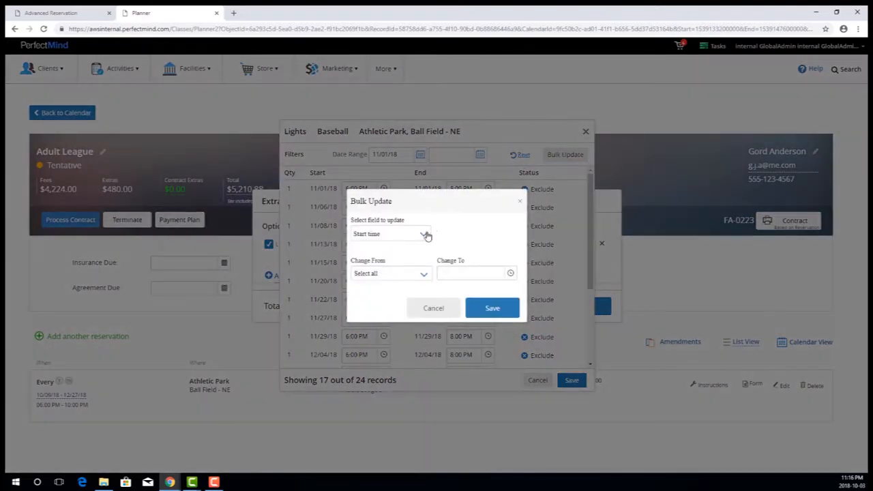
pyautogui.click(475, 273)
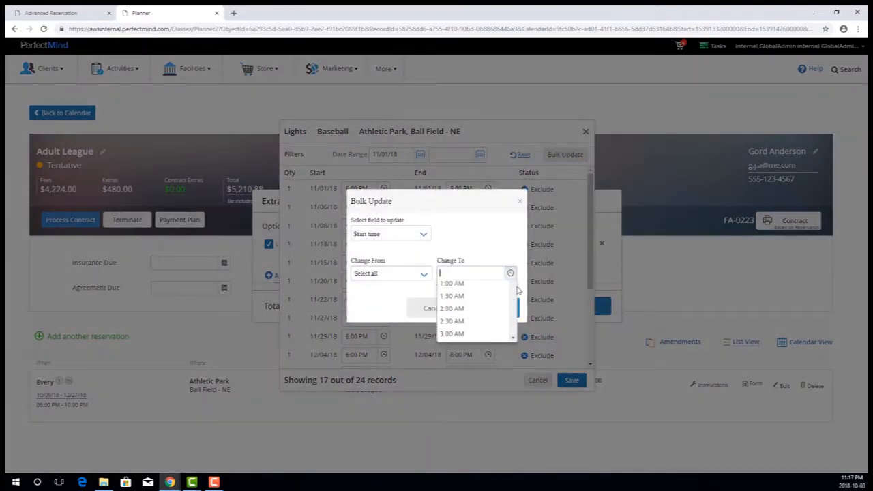
pyautogui.scroll(-3)
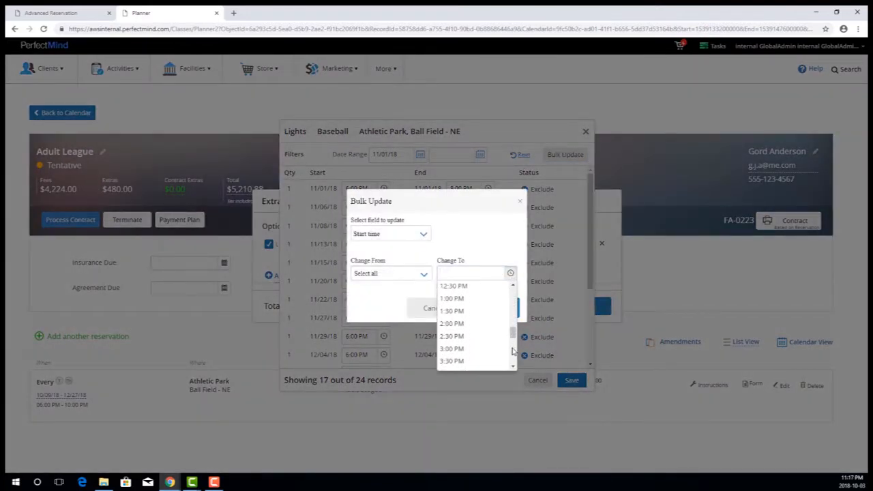
pyautogui.scroll(-3)
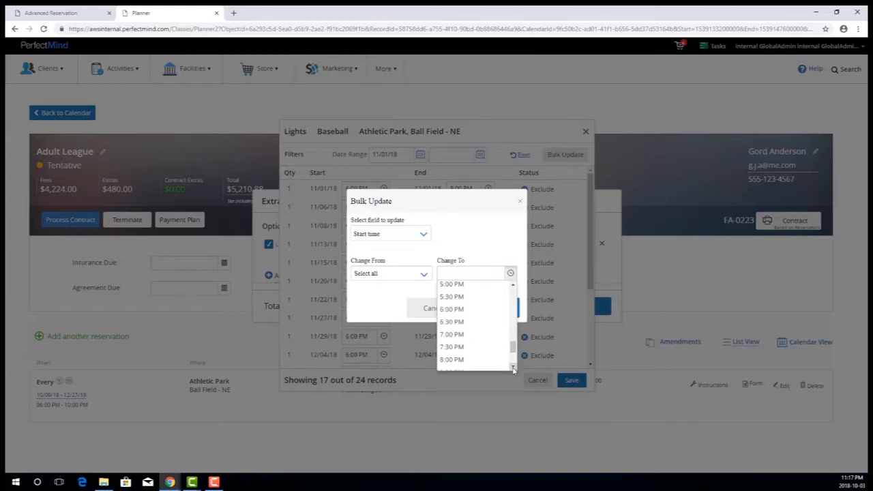
pyautogui.click(451, 360)
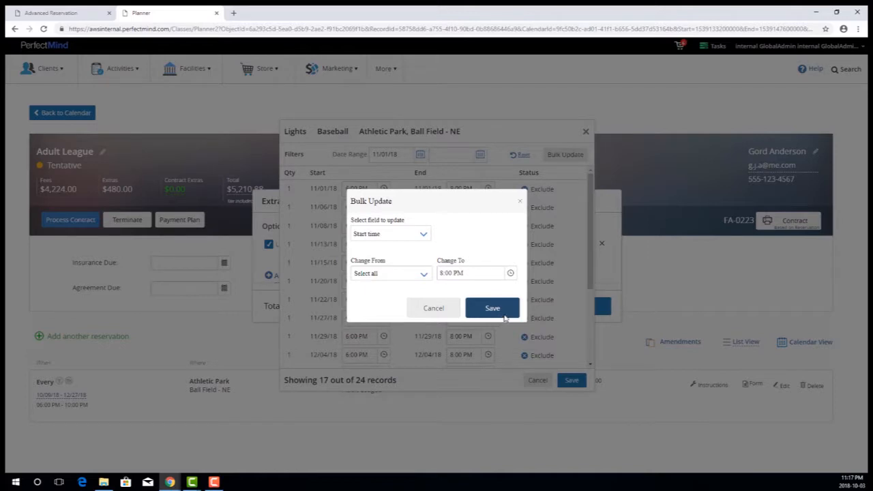
pyautogui.click(491, 308)
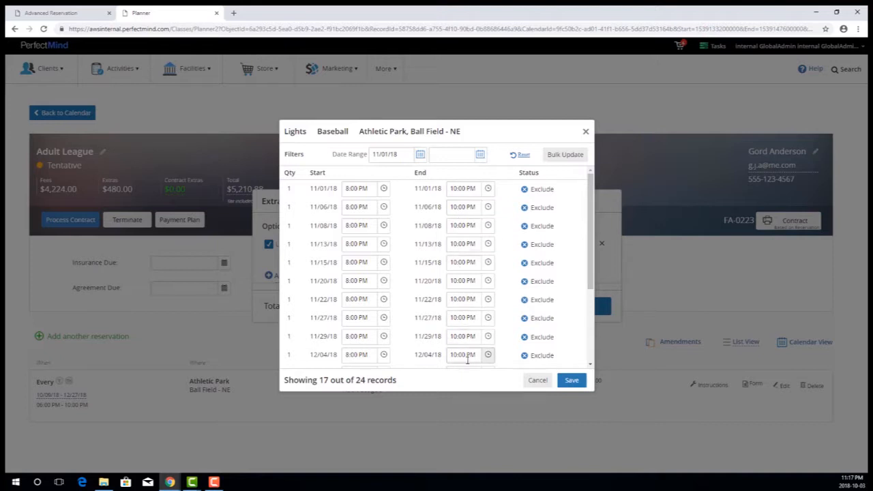
pyautogui.moveTo(502, 274)
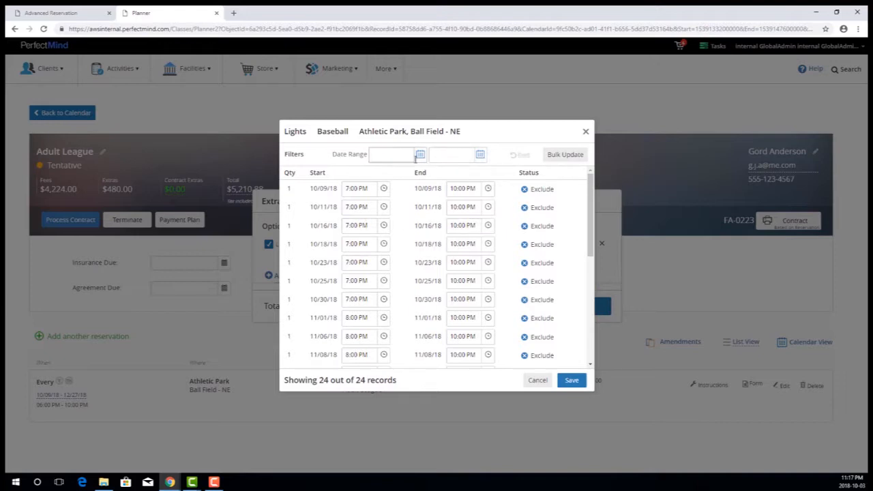
# Step: Review the session times, keep them so Lights totals $275.00, and reopen its schedule
pyautogui.scroll(-3)
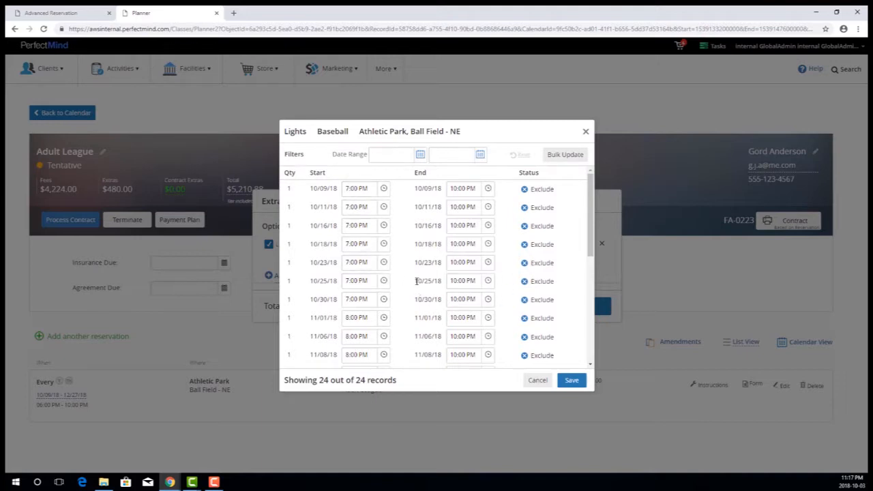
pyautogui.scroll(-3)
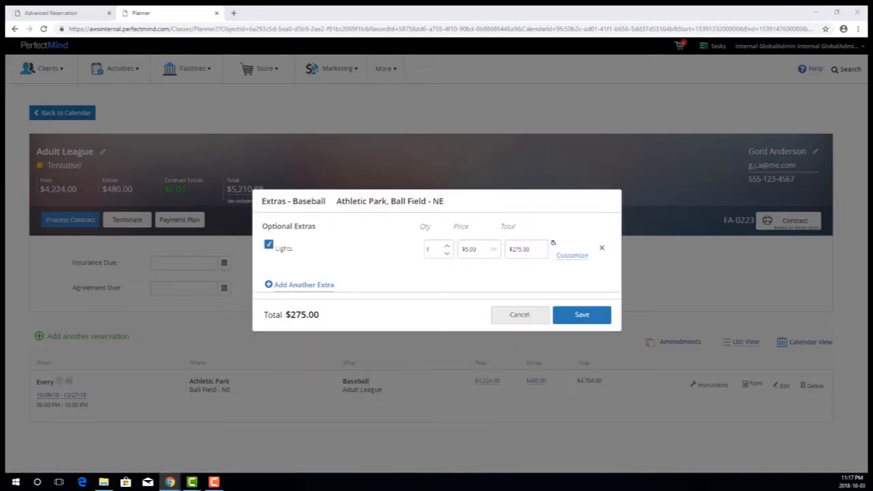
pyautogui.moveTo(548, 281)
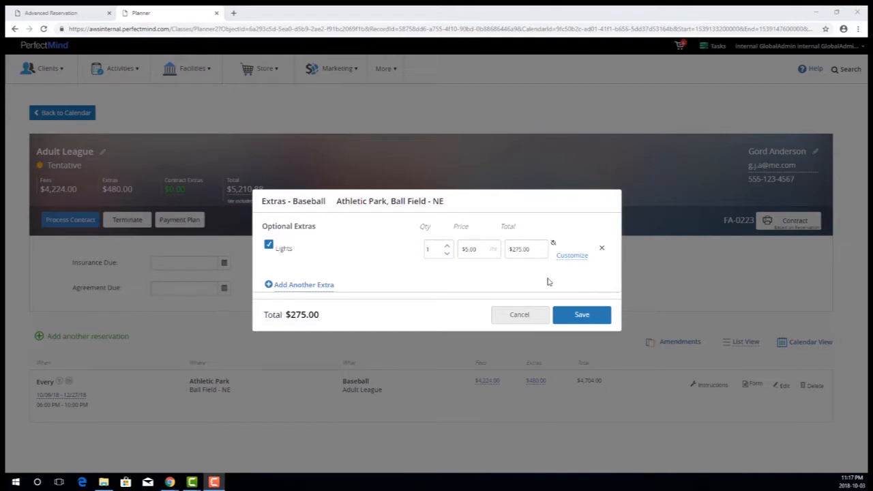
pyautogui.moveTo(542, 281)
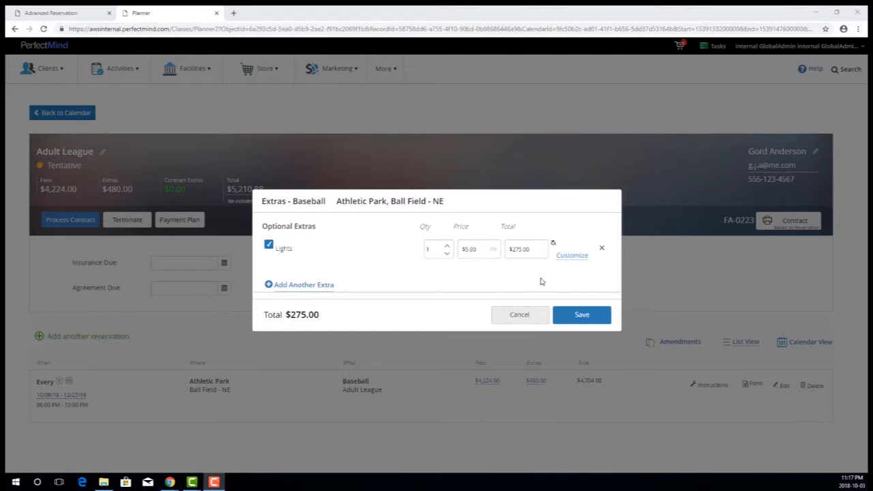
pyautogui.click(572, 255)
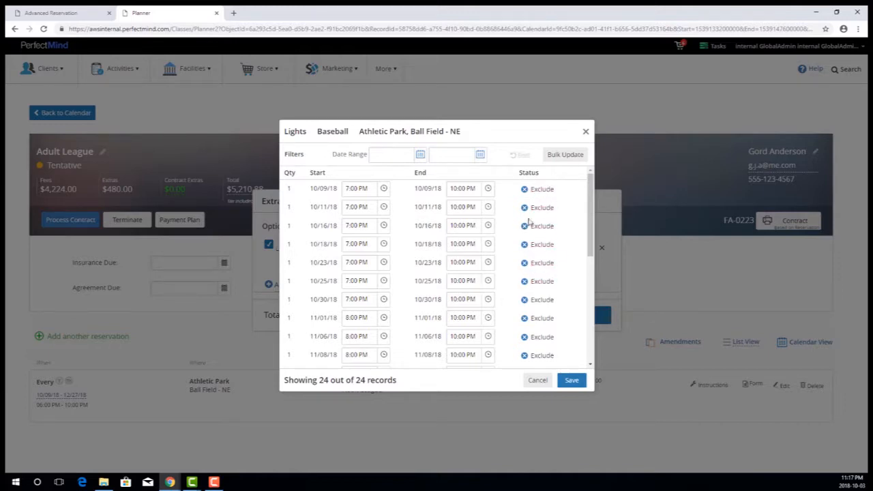
pyautogui.moveTo(551, 262)
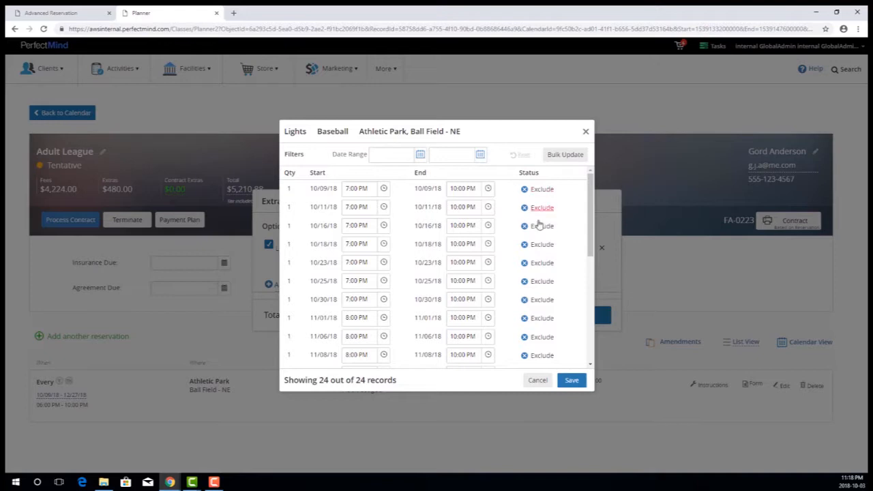
pyautogui.moveTo(572, 227)
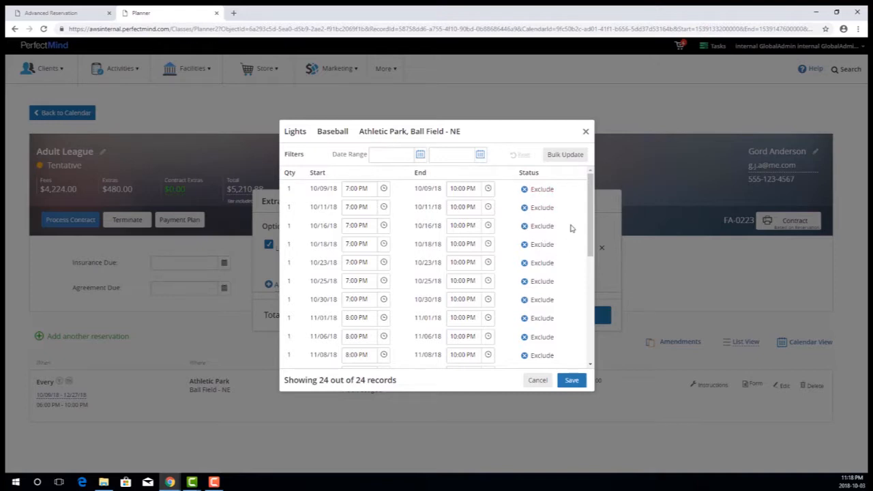
# Step: Exclude the 10/11 and another alternate Lights session from the schedule
pyautogui.click(538, 207)
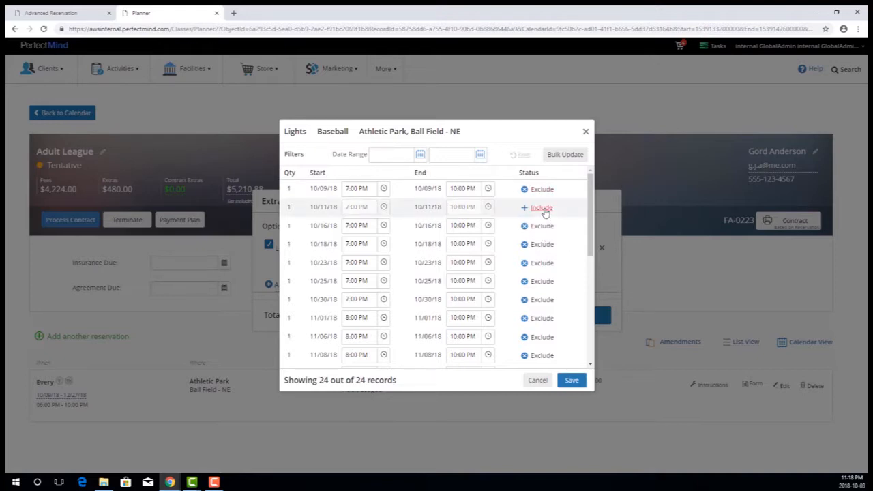
pyautogui.moveTo(505, 205)
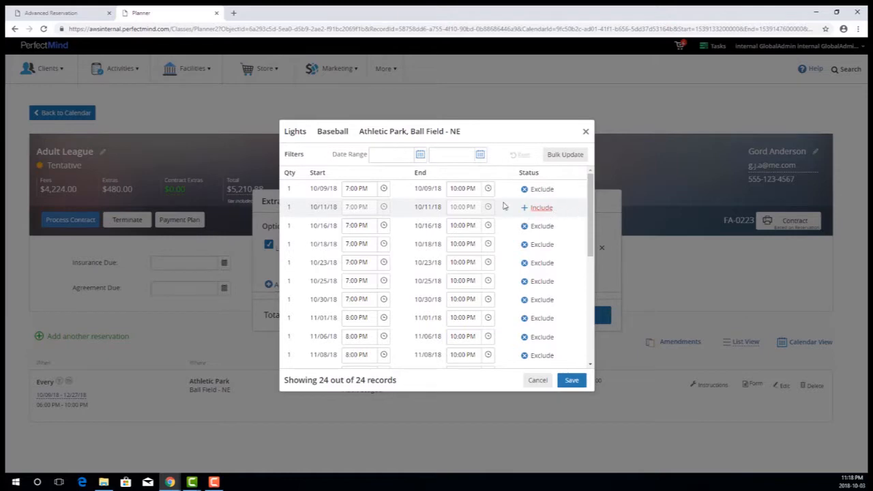
pyautogui.moveTo(488, 205)
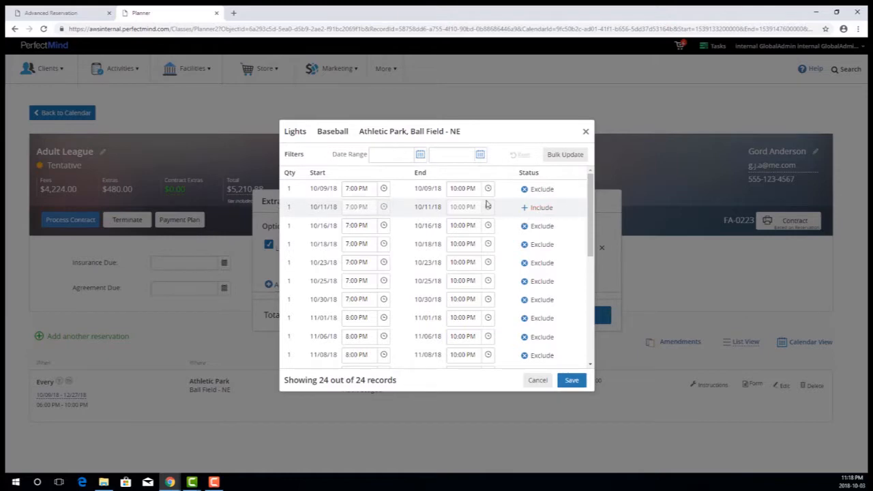
pyautogui.moveTo(344, 212)
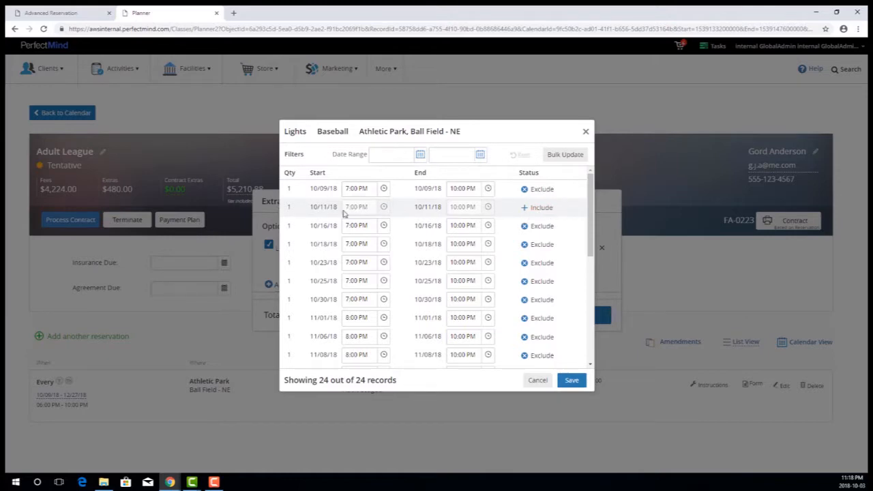
pyautogui.moveTo(561, 210)
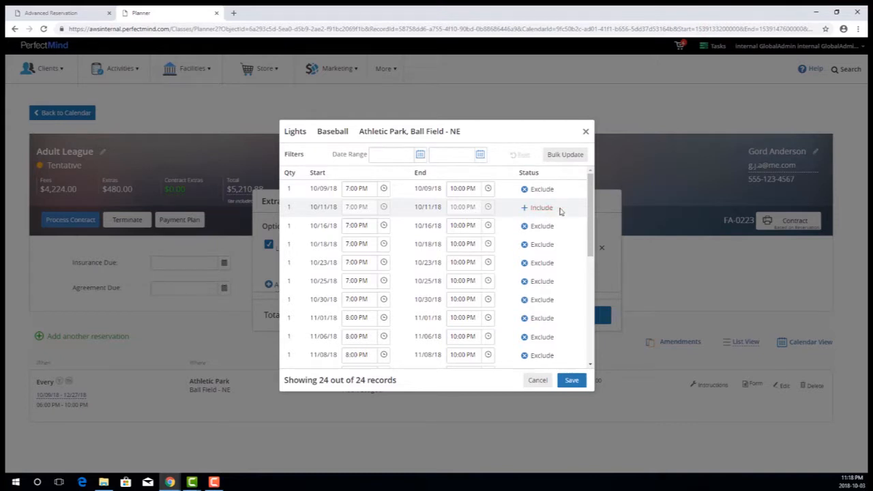
pyautogui.moveTo(577, 205)
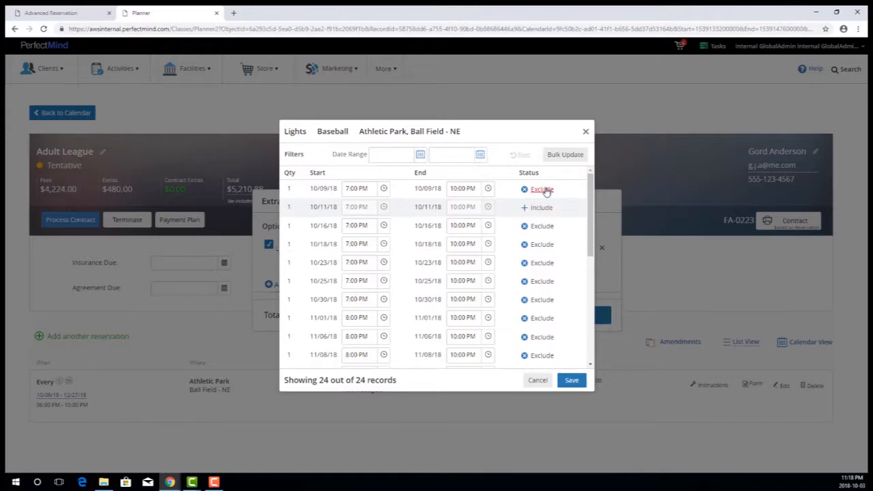
pyautogui.click(540, 188)
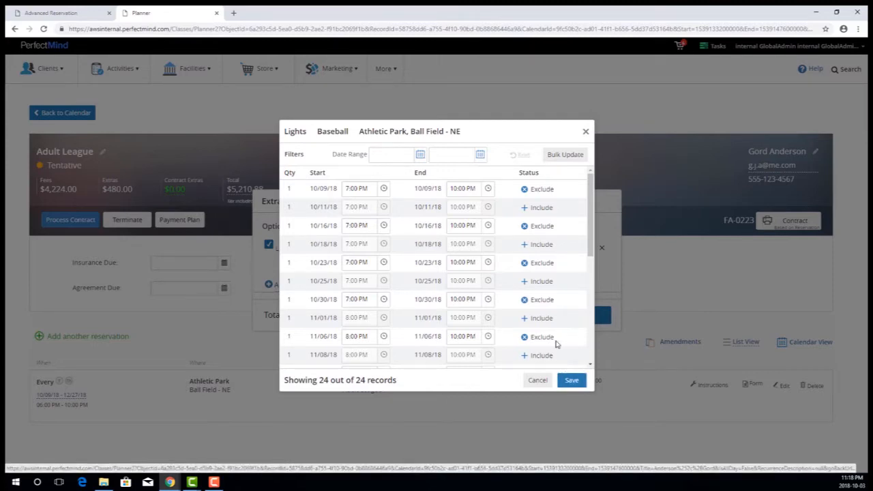
# Step: Save the session exclusions so the Lights extra total becomes $210.00
pyautogui.click(572, 379)
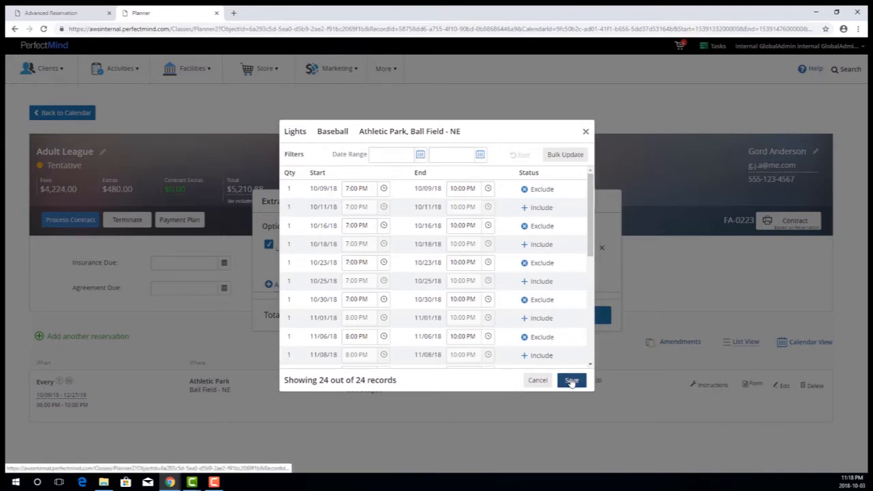
pyautogui.click(571, 379)
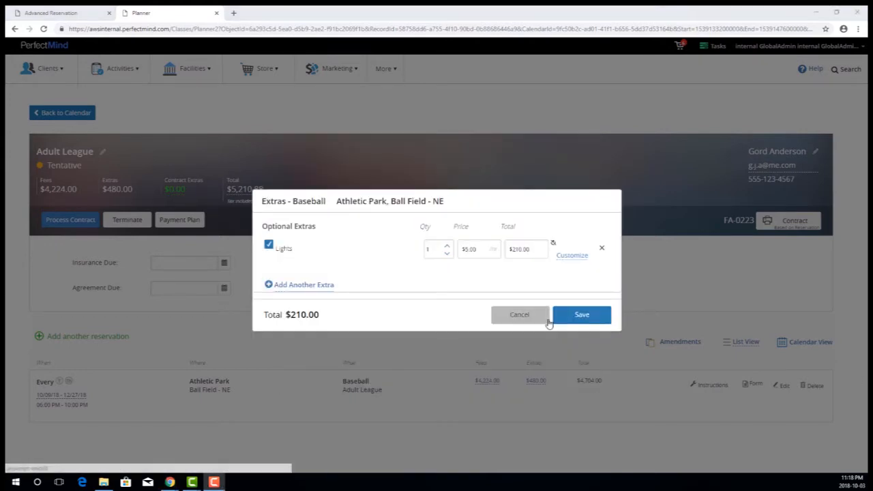
pyautogui.moveTo(576, 292)
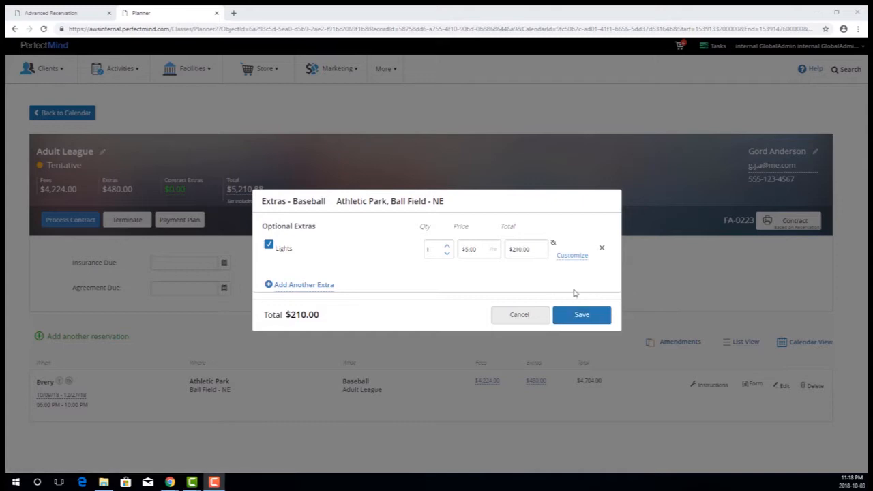
pyautogui.moveTo(581, 259)
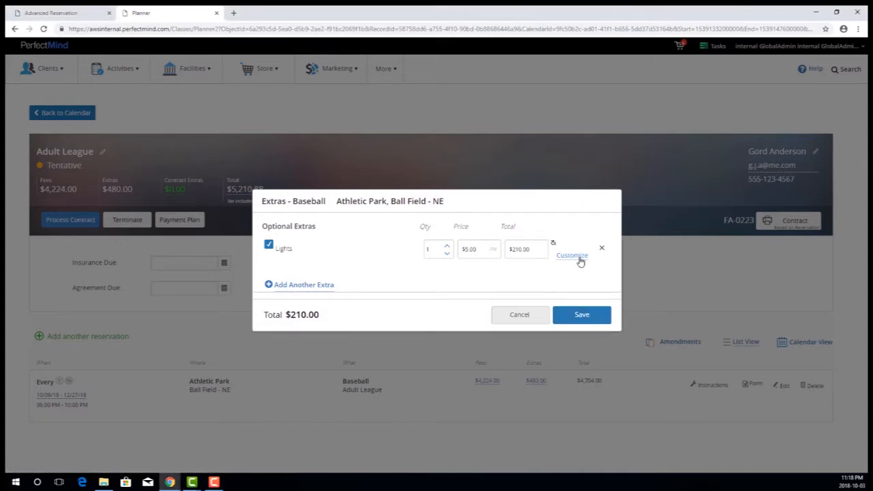
# Step: Customize the Lights extra again to verify the 24 session records kept the exclusions and times
pyautogui.click(571, 257)
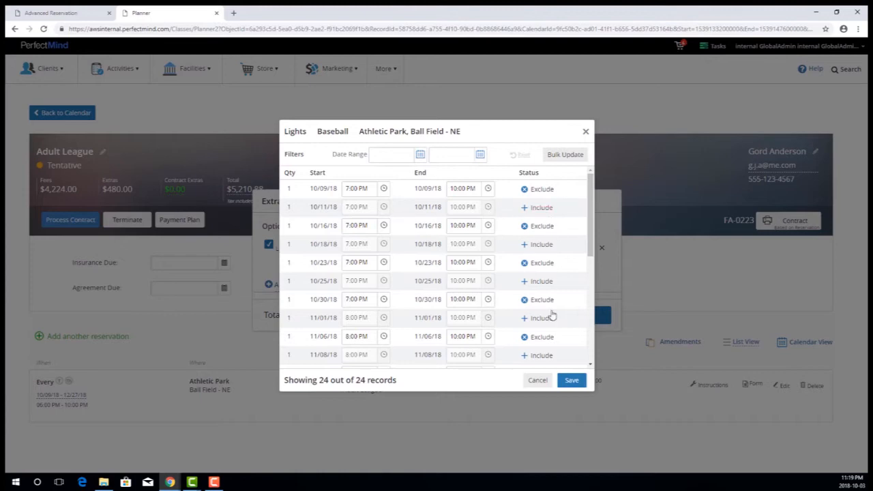
pyautogui.moveTo(547, 208)
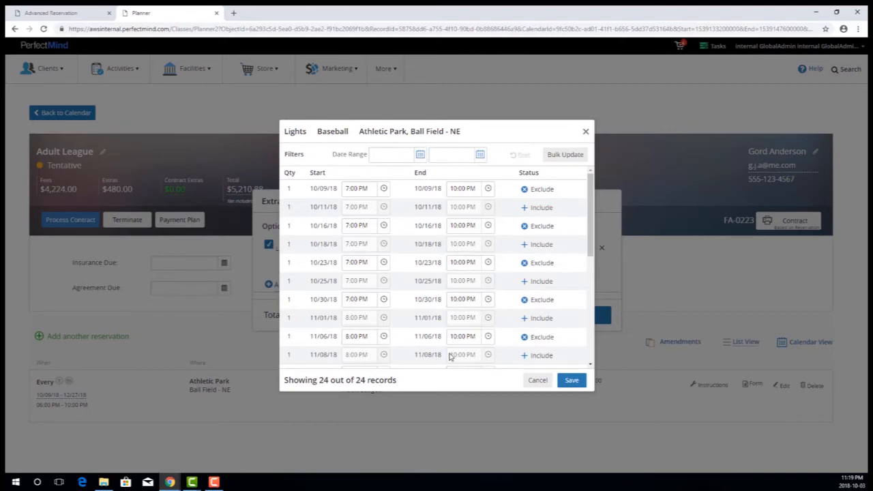
pyautogui.moveTo(447, 389)
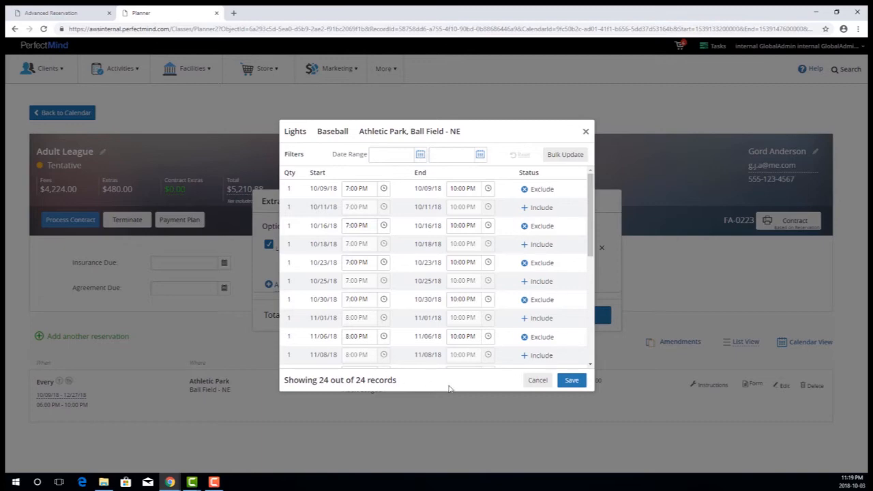
pyautogui.moveTo(467, 379)
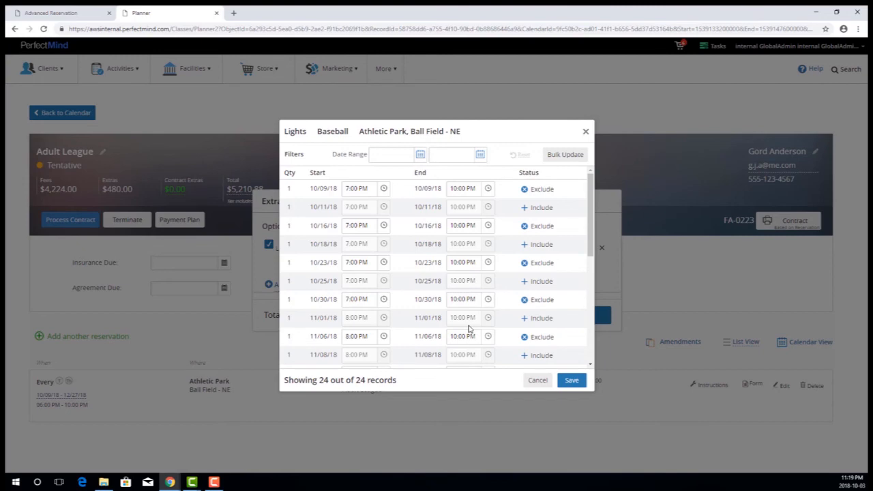
pyautogui.moveTo(485, 299)
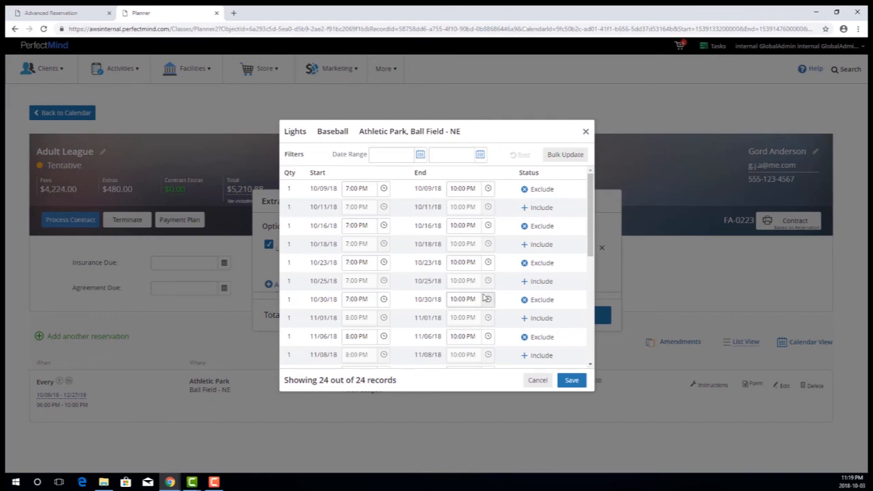